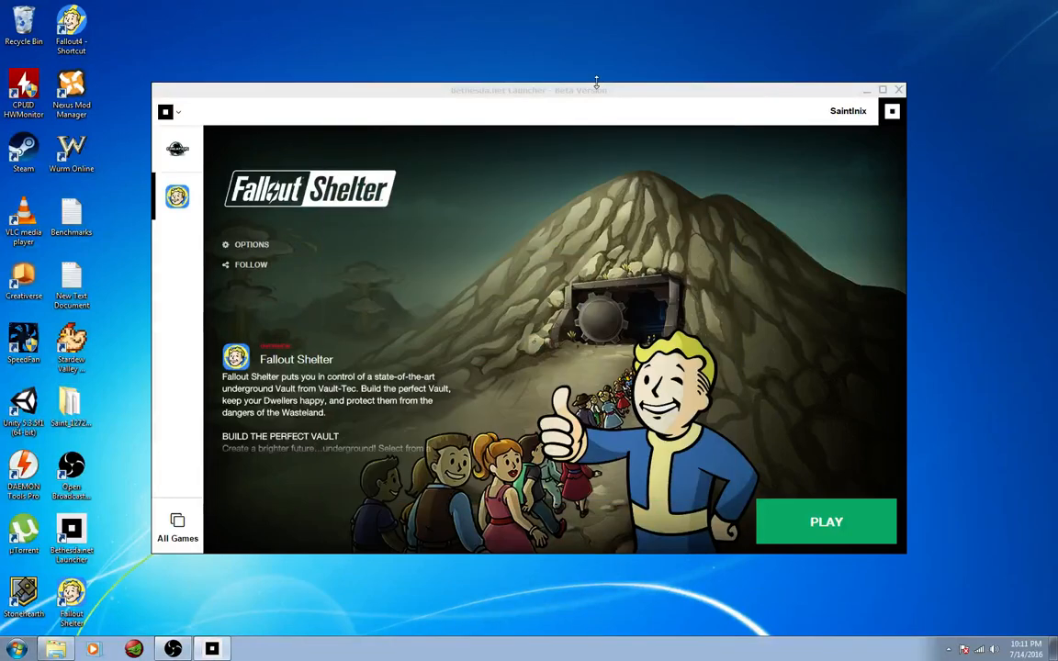
mouse_move(606, 89)
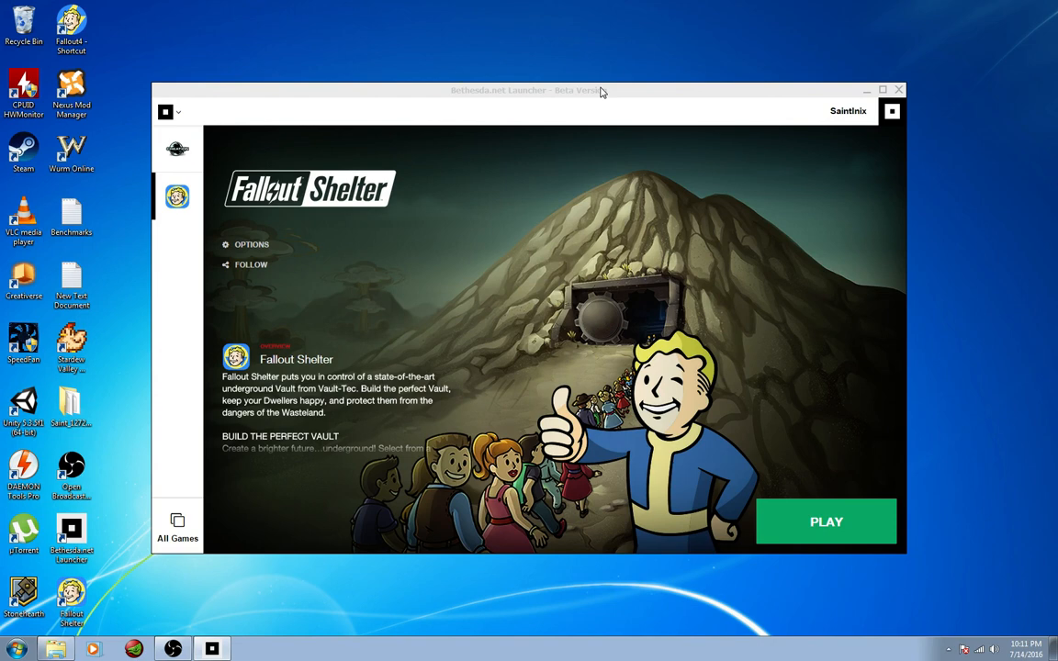
mouse_move(684, 100)
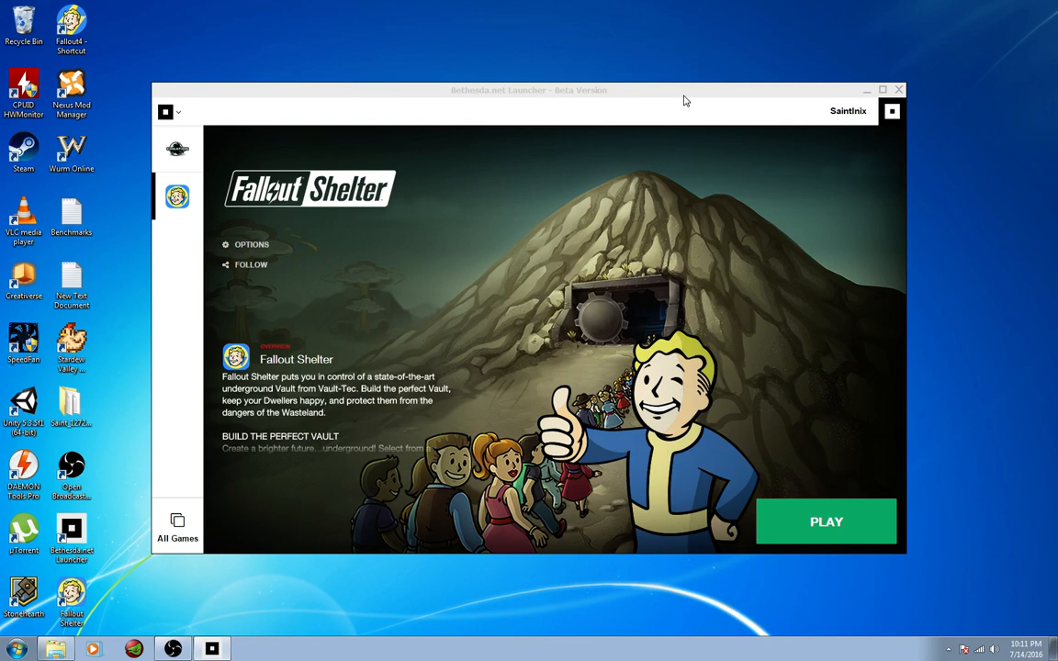
mouse_move(715, 197)
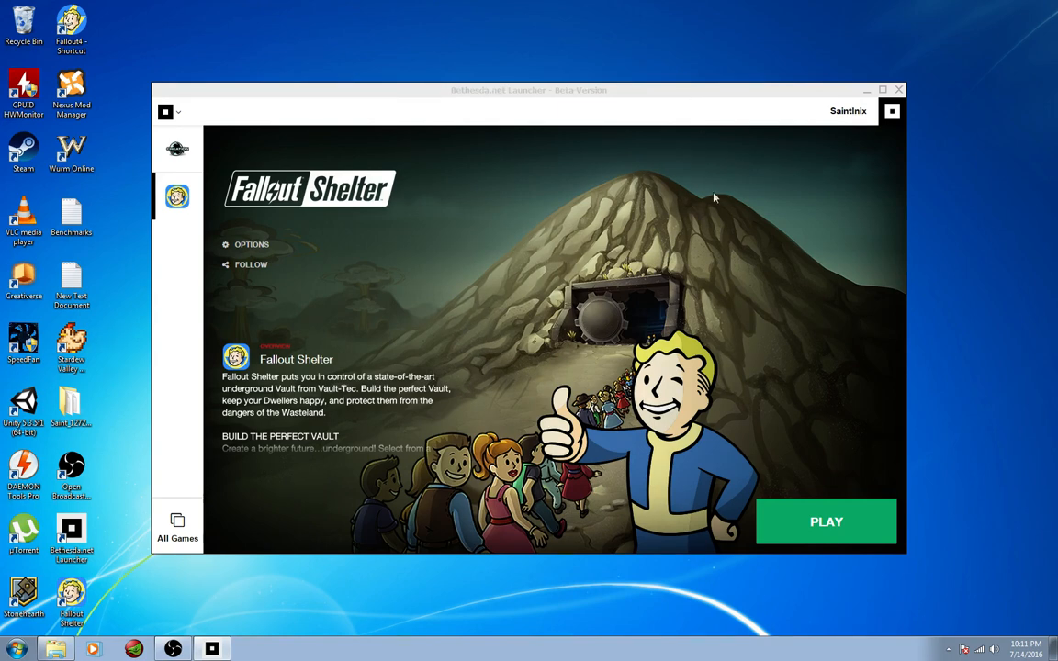
mouse_move(718, 209)
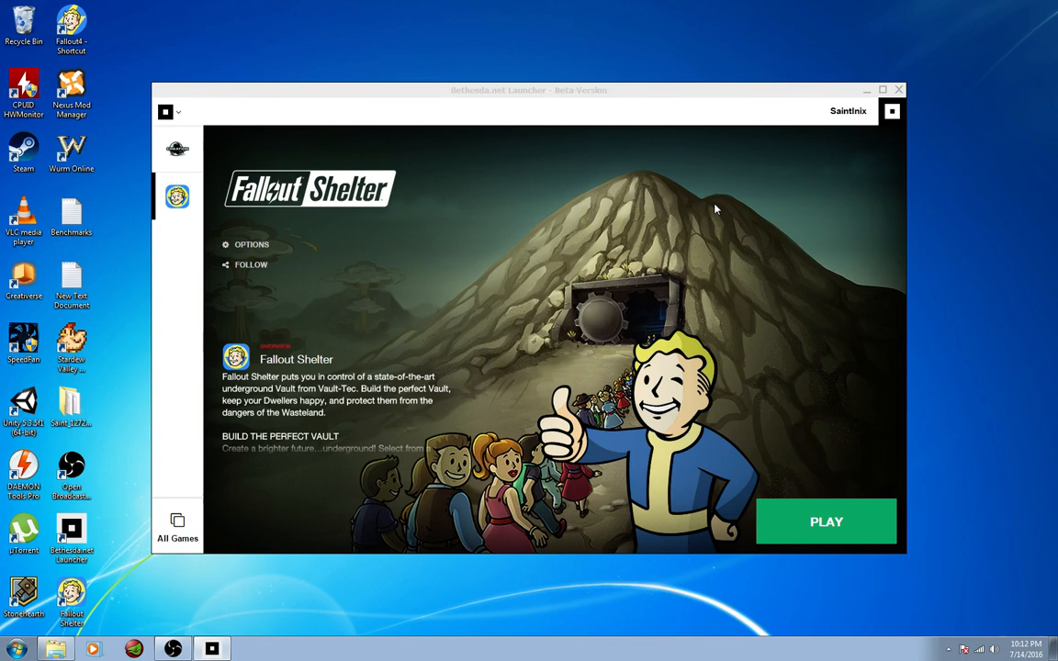
mouse_move(561, 341)
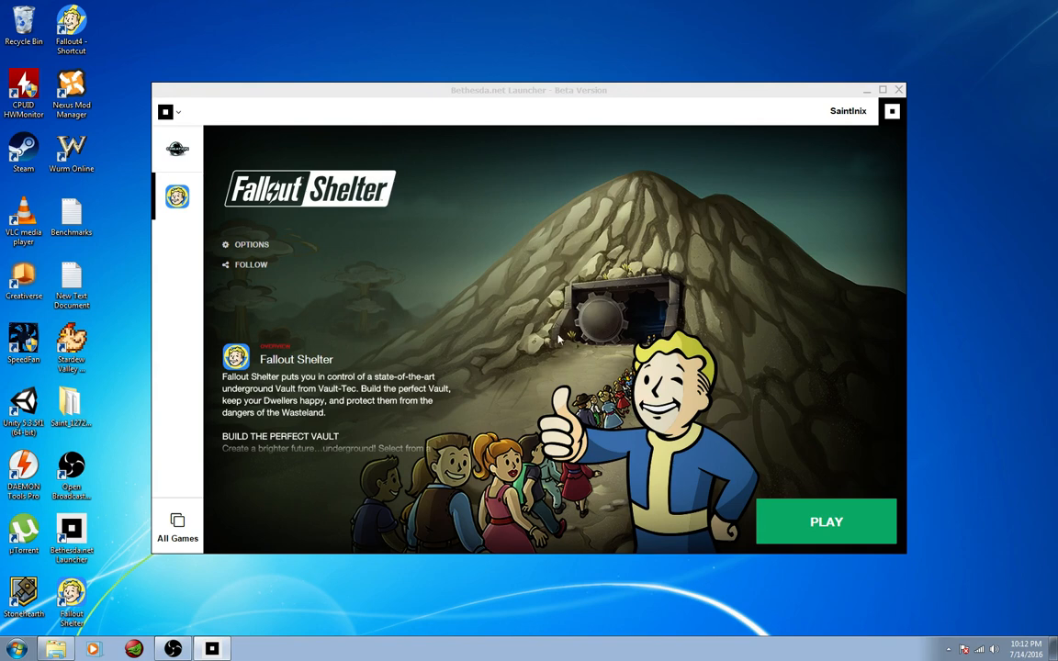
mouse_move(352, 615)
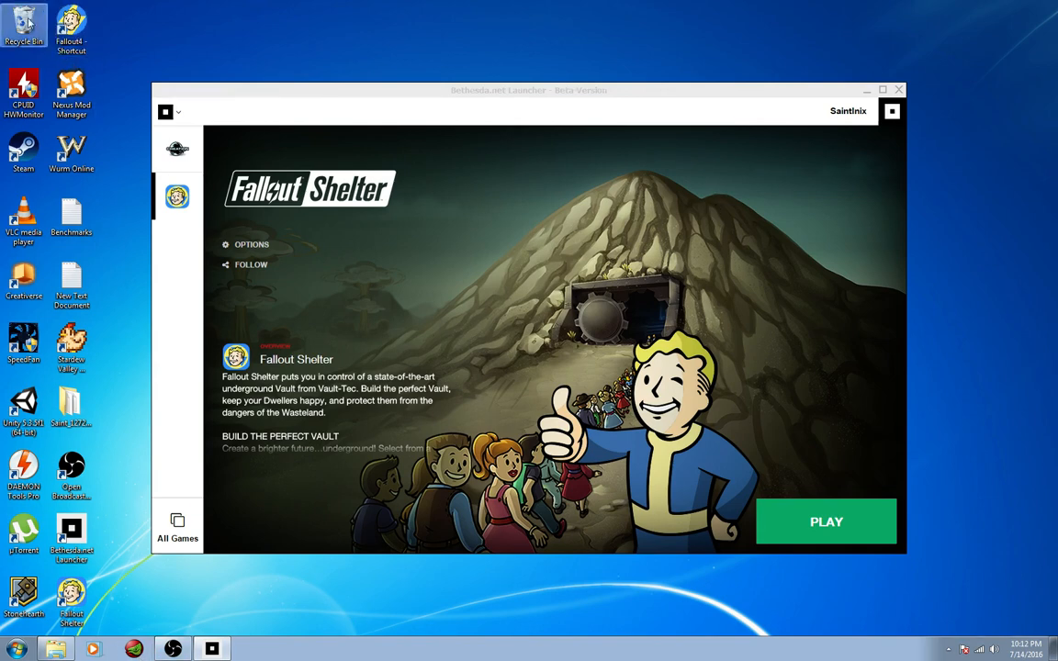
mouse_move(180, 622)
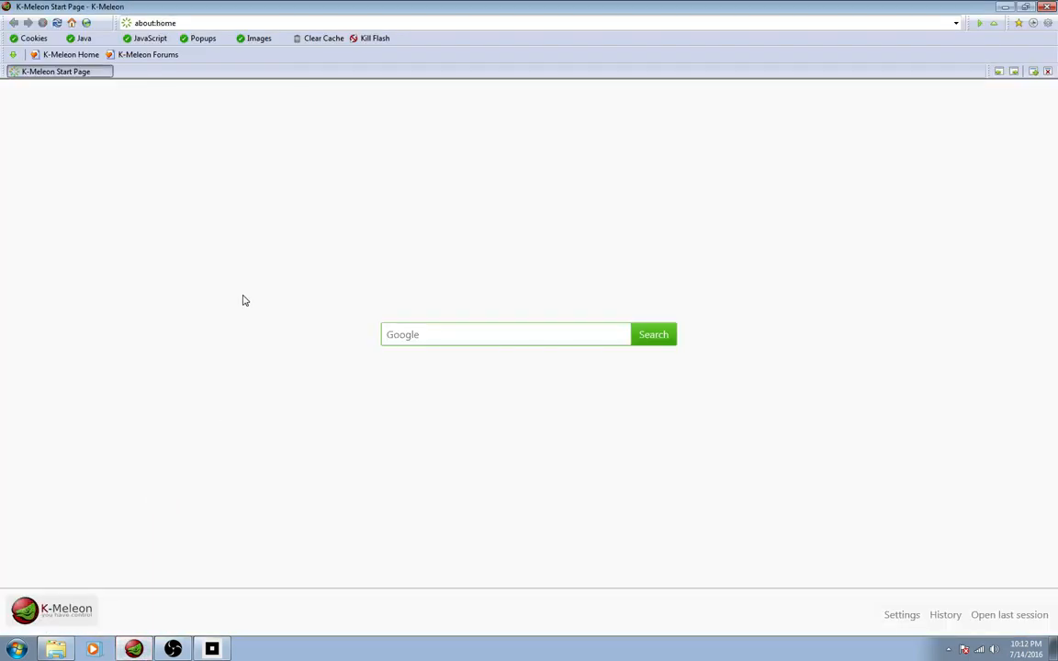
Step: Enter the bethesda.net address to load the signed-in dashboard
text(bat)
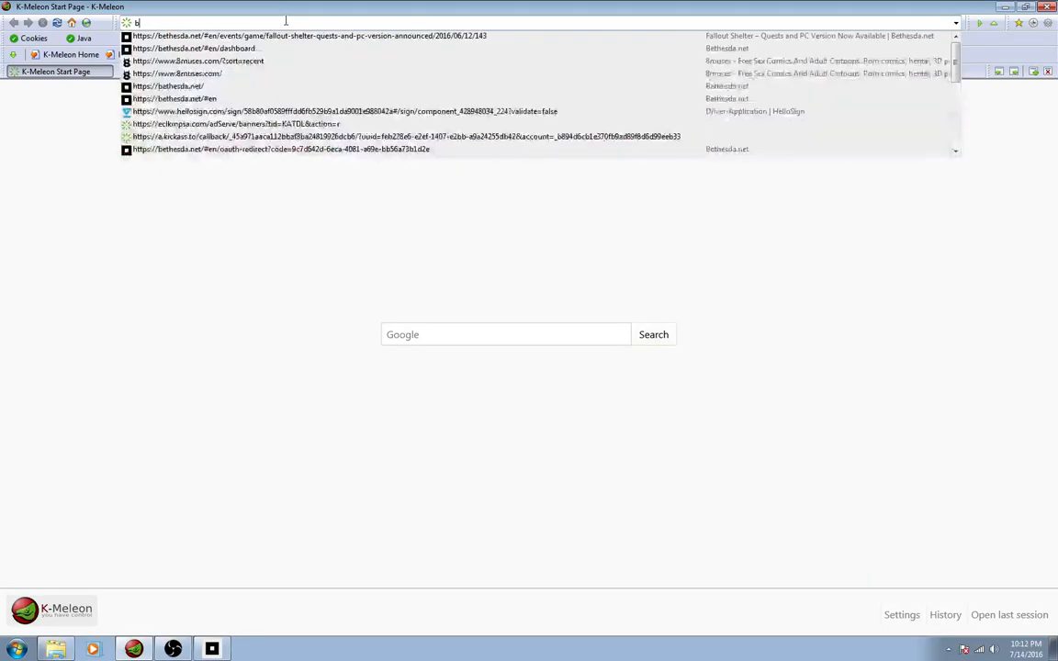
text(ethesda.net/#en/dashboard)
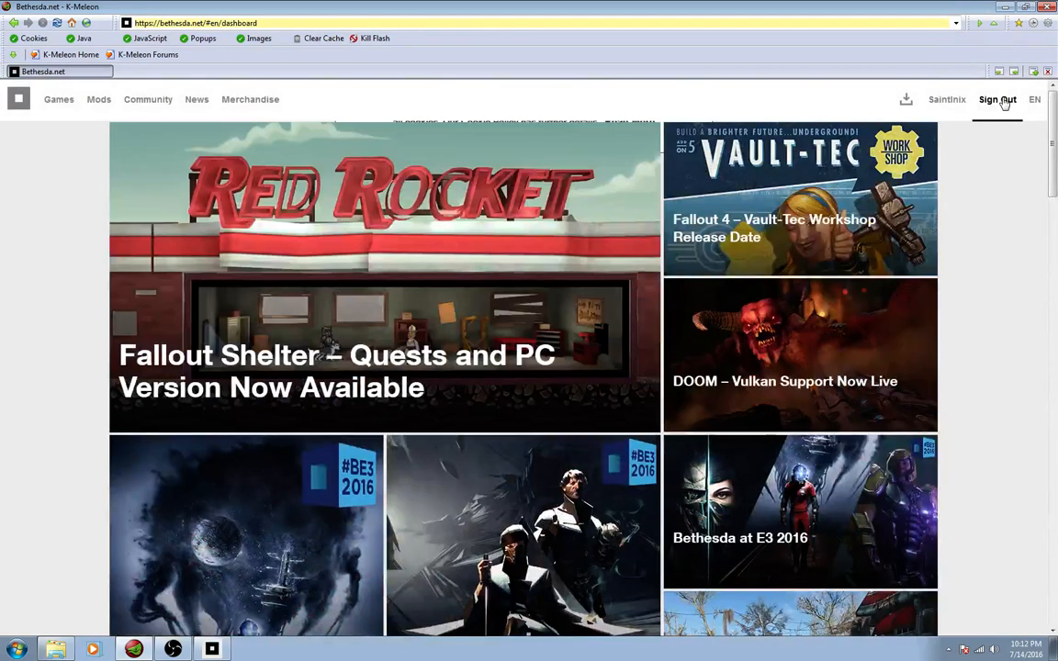
mouse_move(1002, 113)
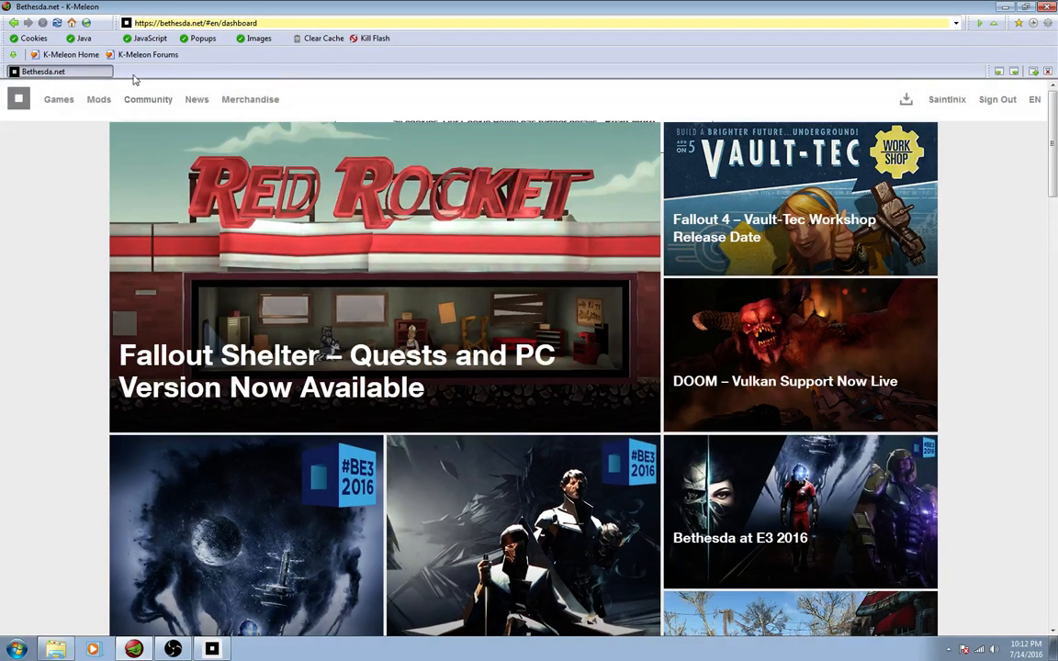
mouse_move(276, 392)
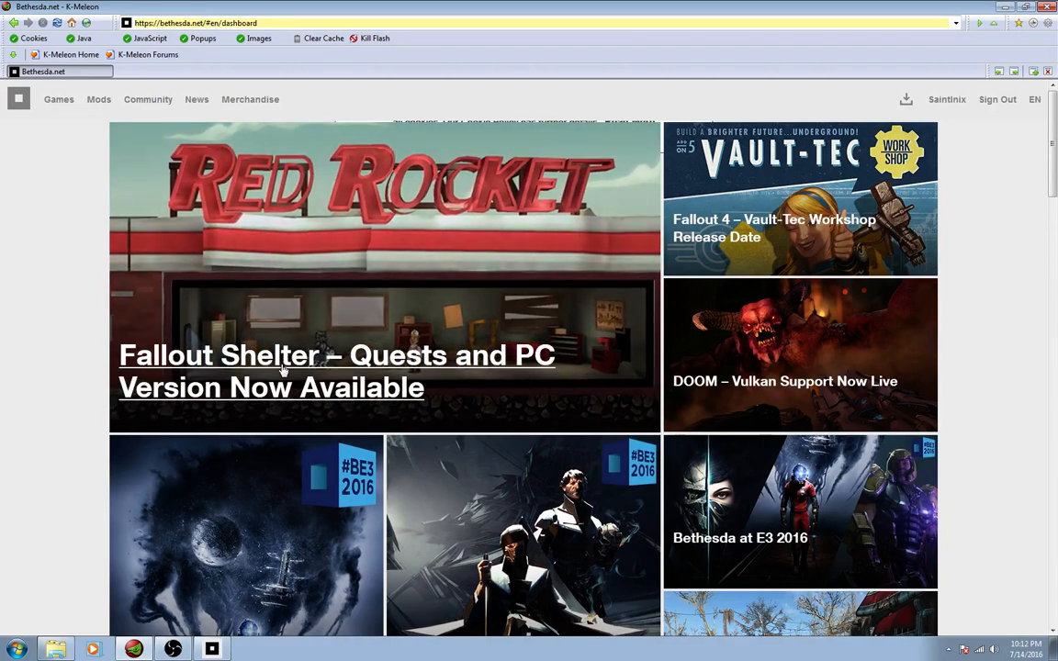
Step: Open the Fallout Shelter PC announcement article in a new tab and follow its PC download link
right_click(283, 370)
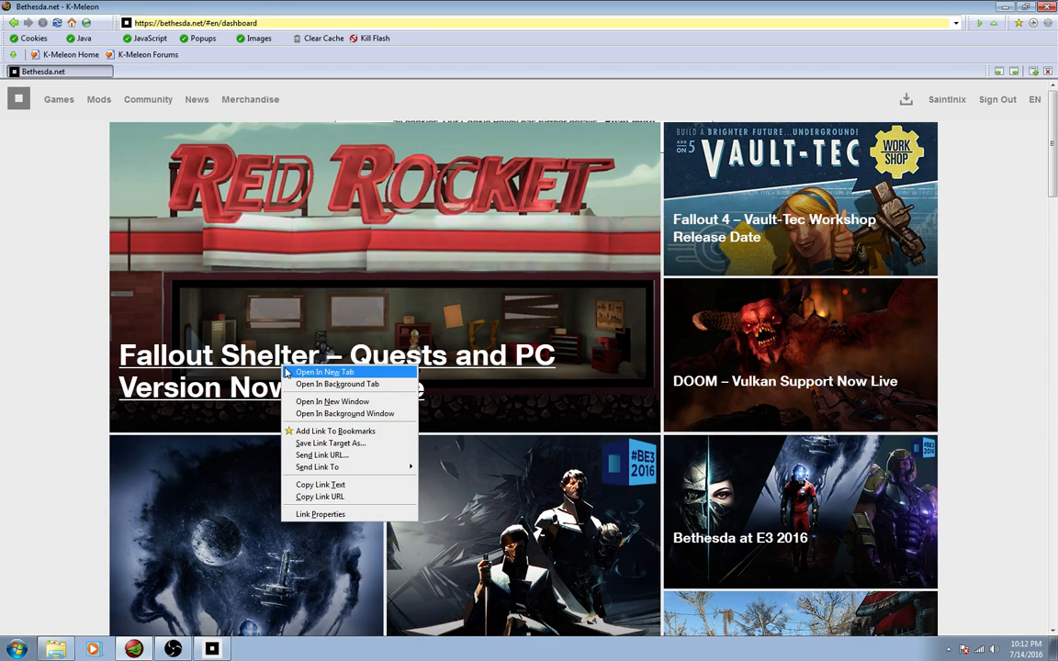
click(324, 372)
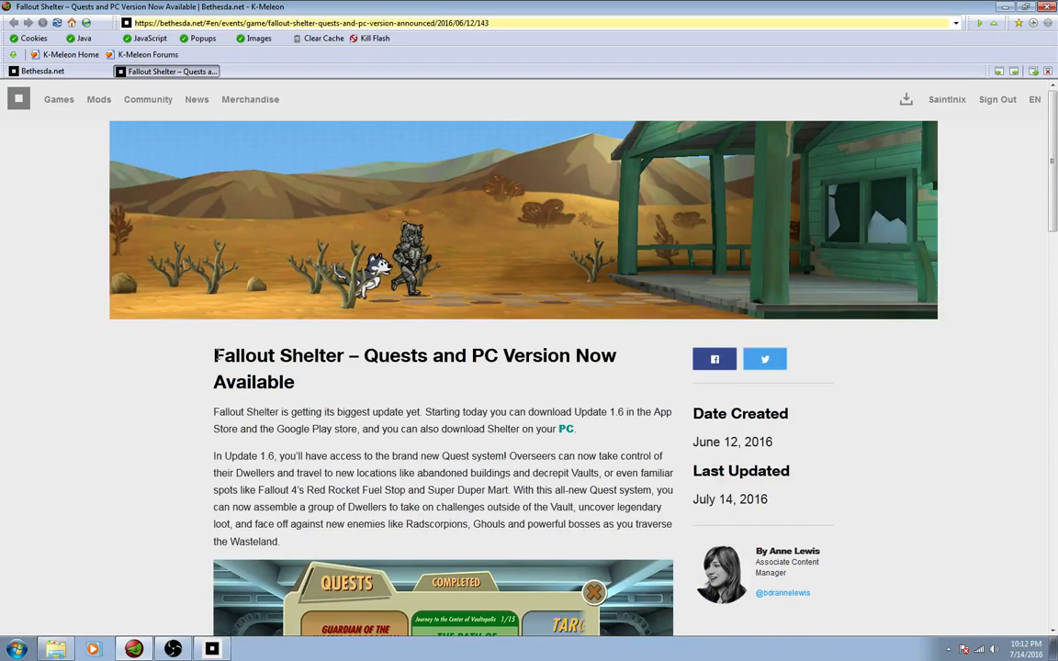
mouse_move(369, 406)
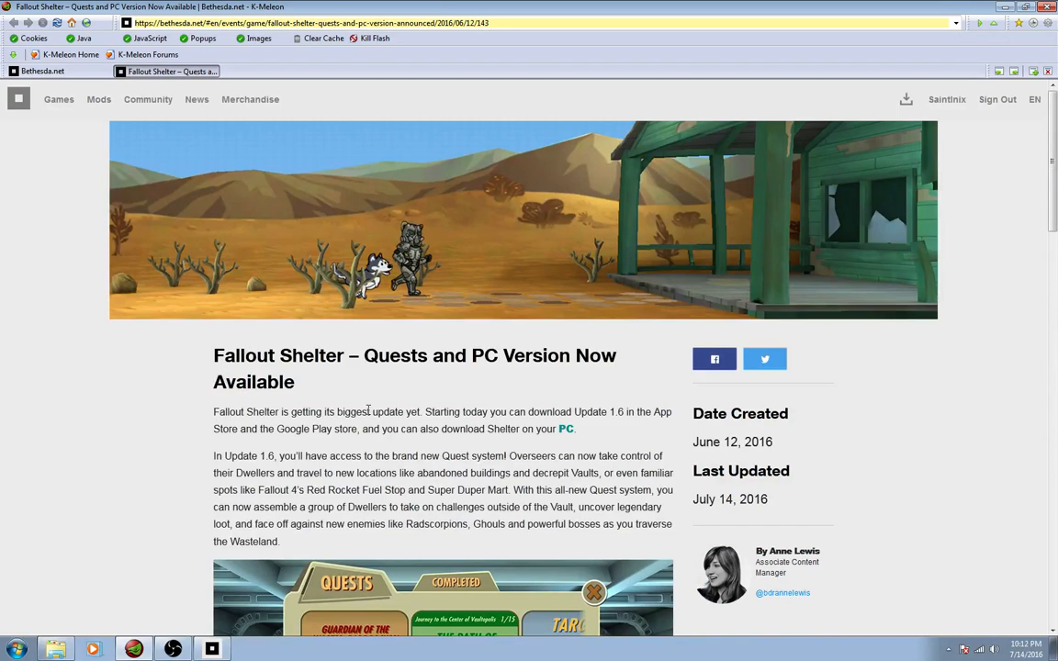
scroll(down, 3)
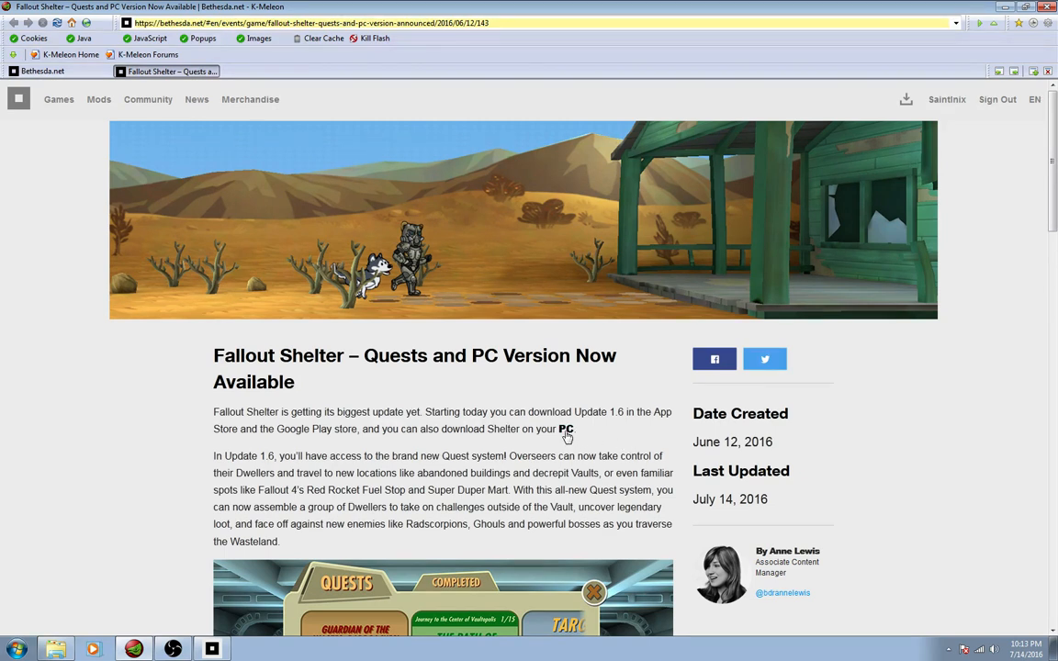
click(566, 430)
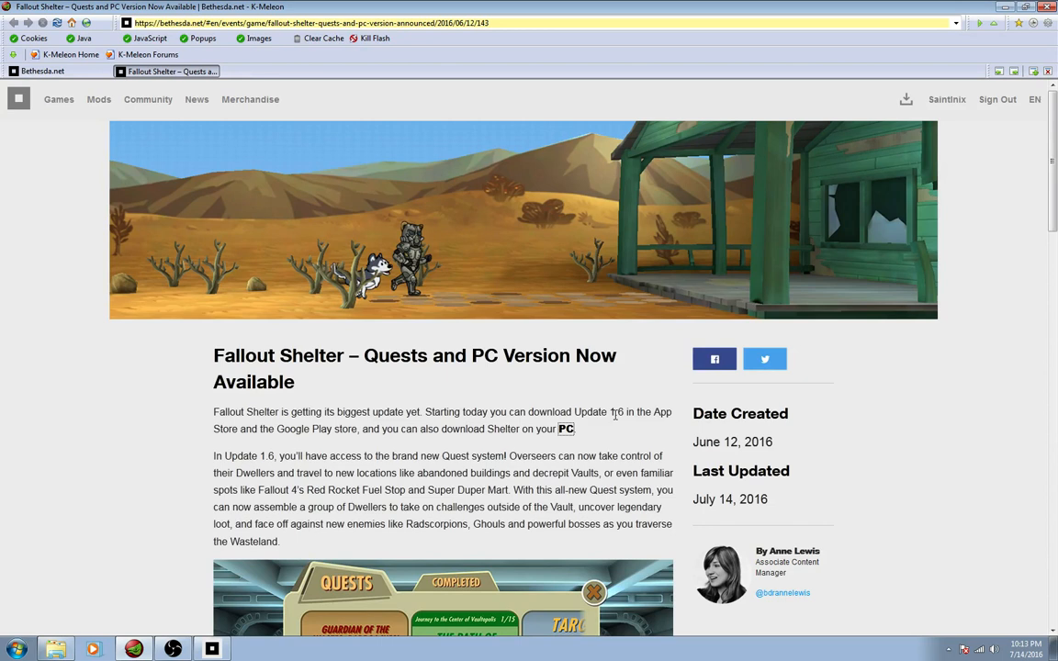
mouse_move(606, 365)
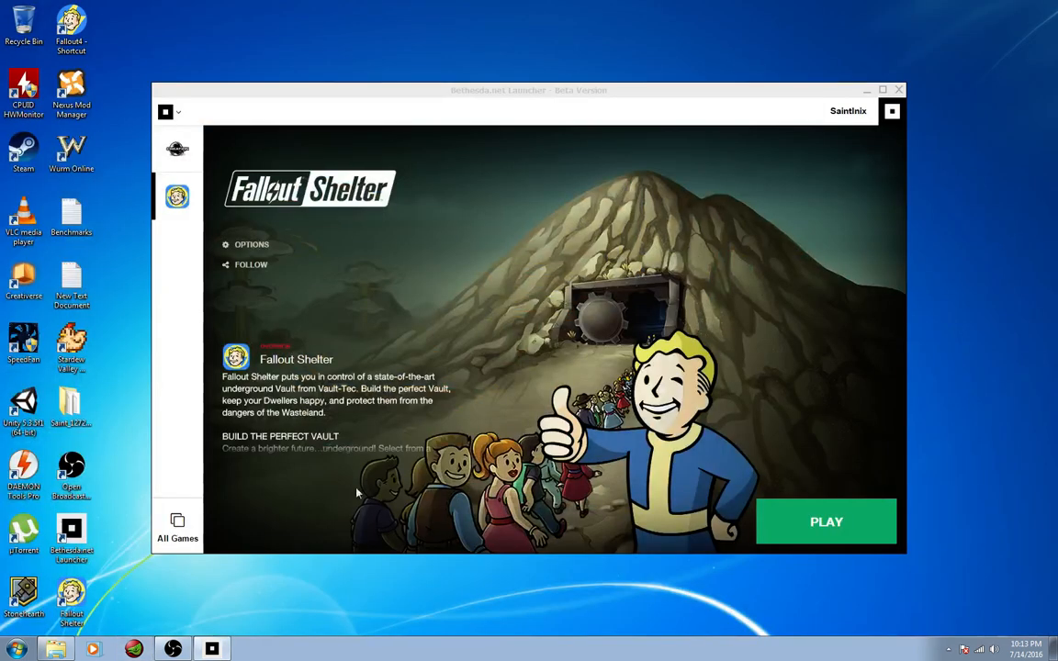
click(177, 149)
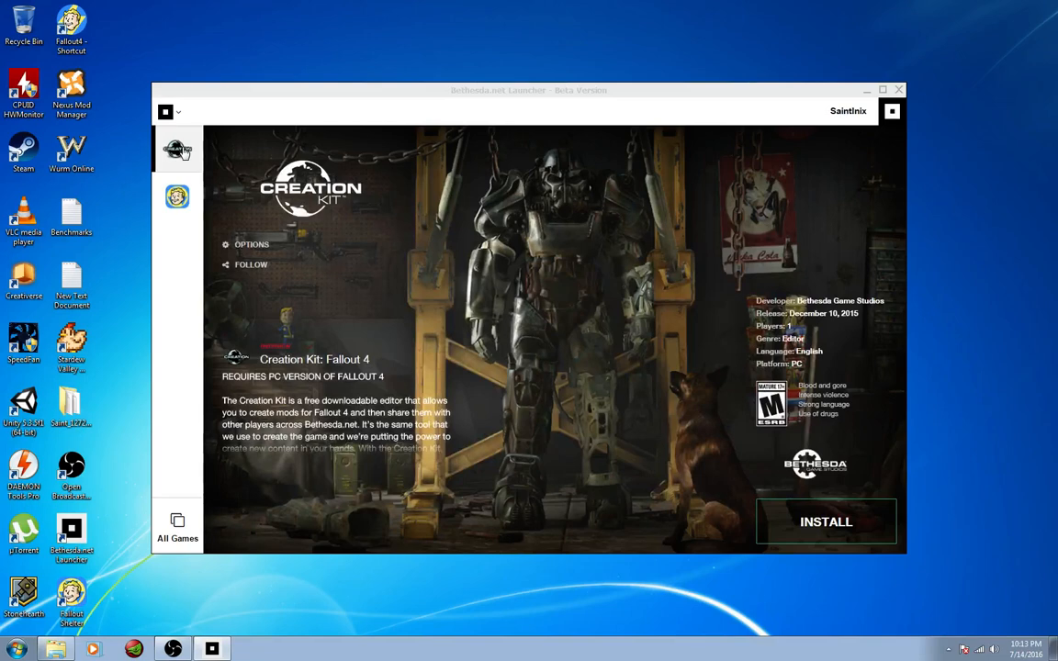
click(176, 197)
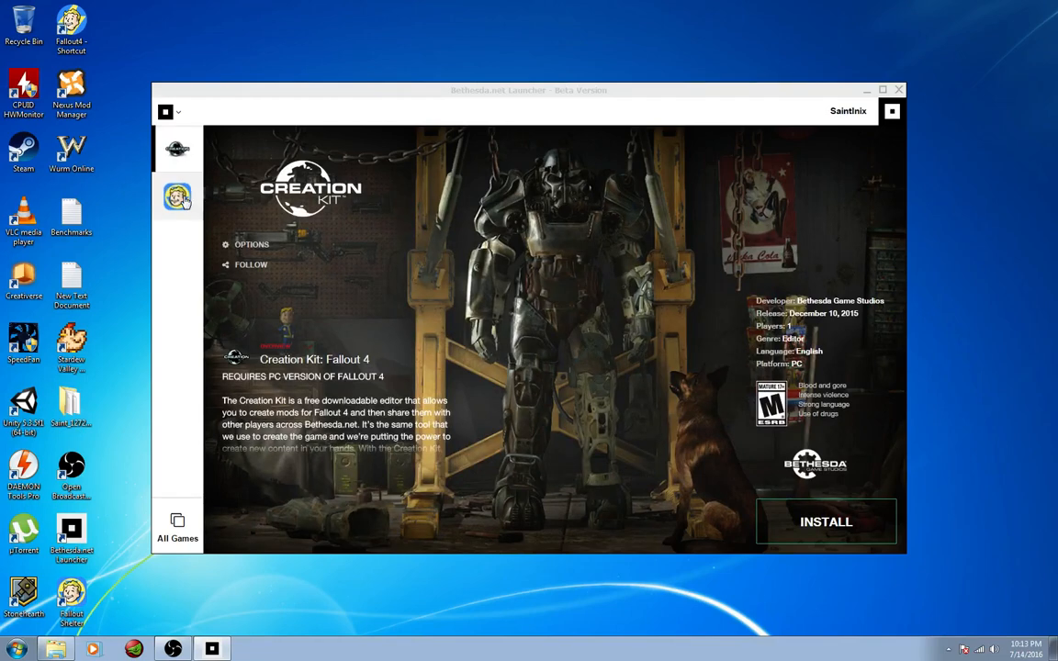
click(177, 197)
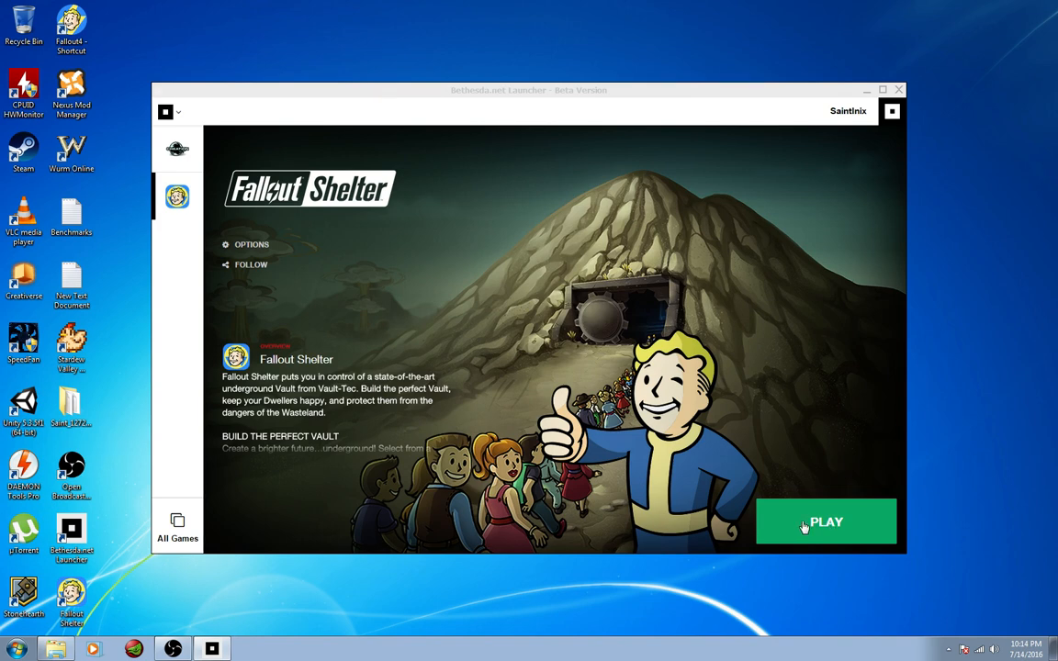
mouse_move(861, 530)
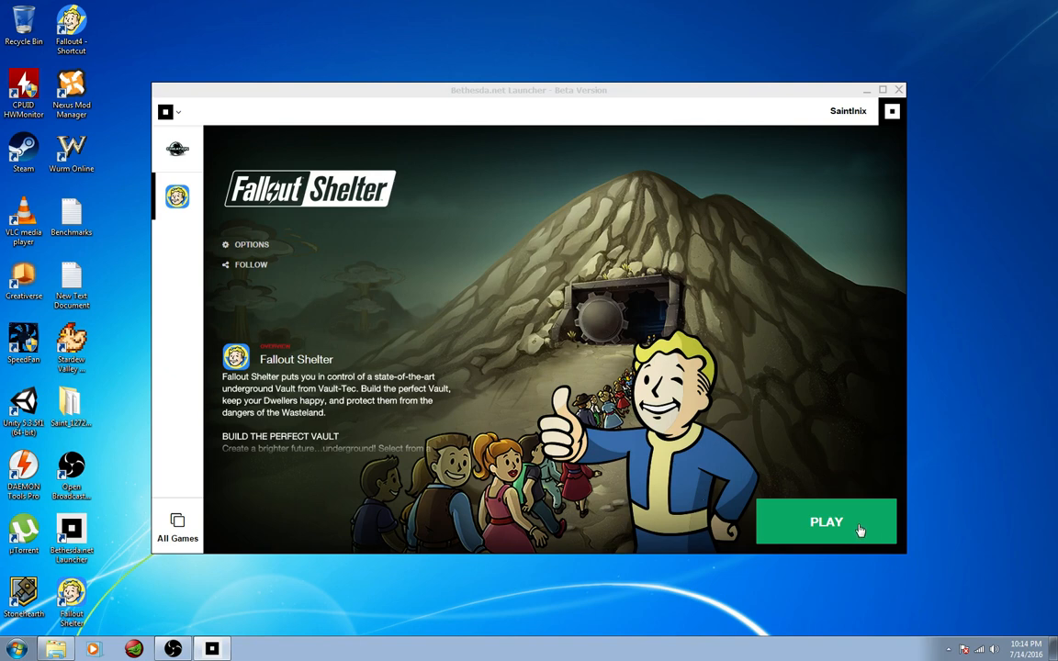
Step: Start Fallout Shelter from the launcher's PLAY button and reach the Vault 595 welcome screen
click(826, 521)
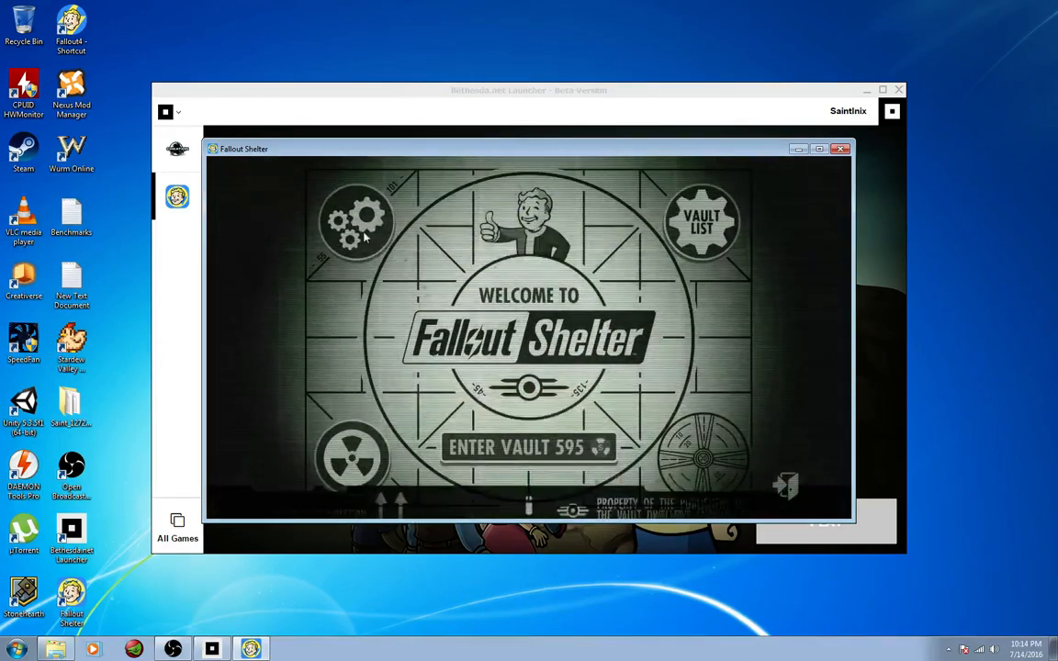
click(356, 221)
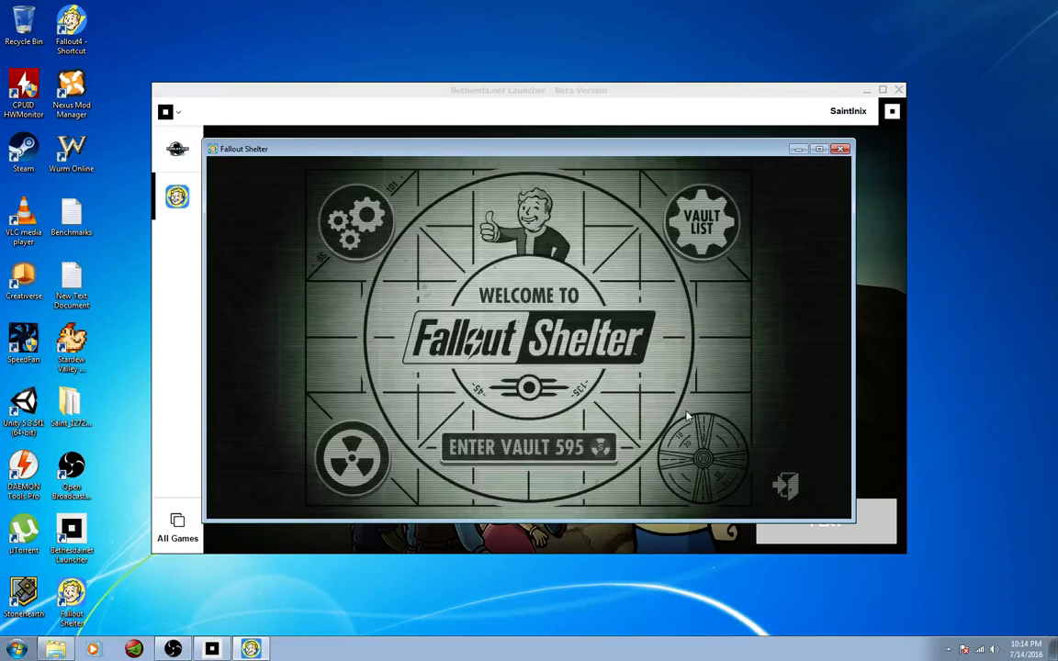
mouse_move(637, 349)
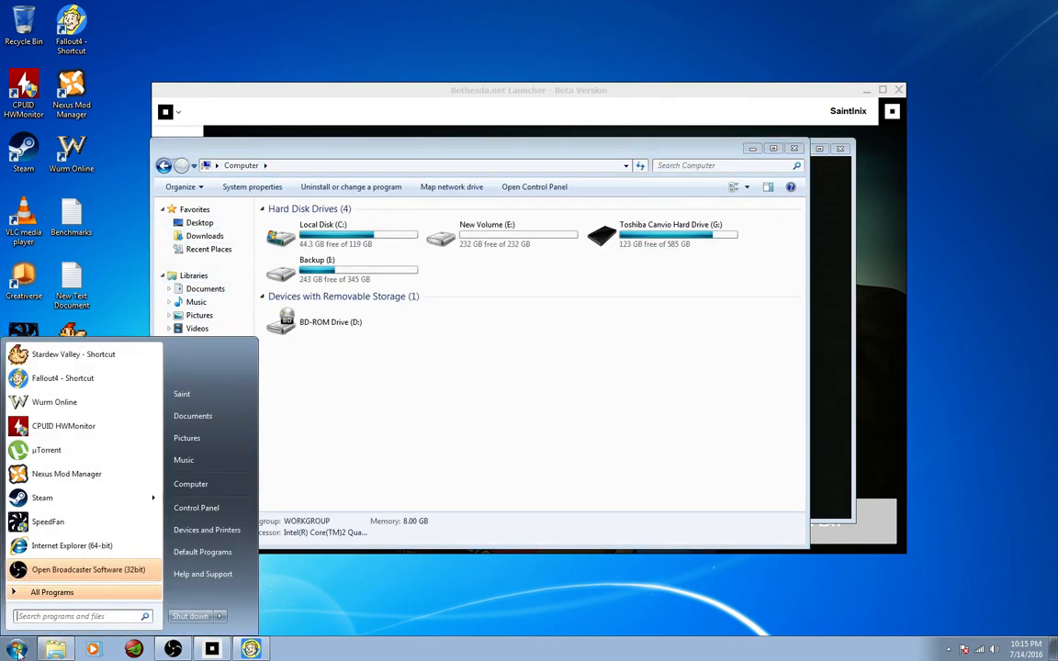
mouse_move(200, 416)
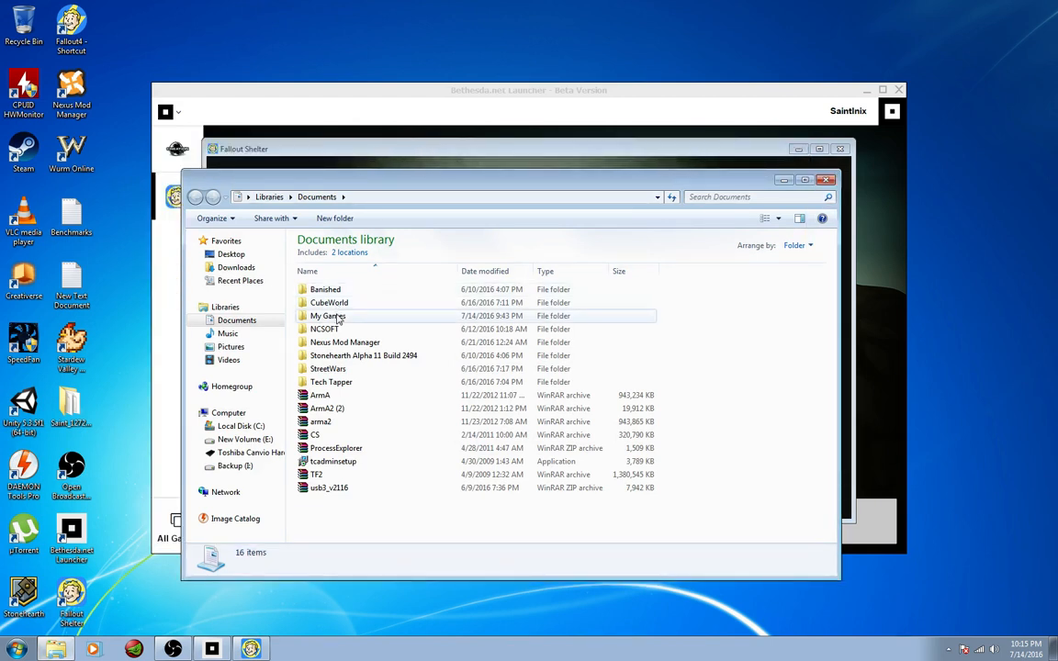
Step: Browse to Documents > My Games > Fallout Shelter and select the copied Vault1.sav file
double_click(323, 316)
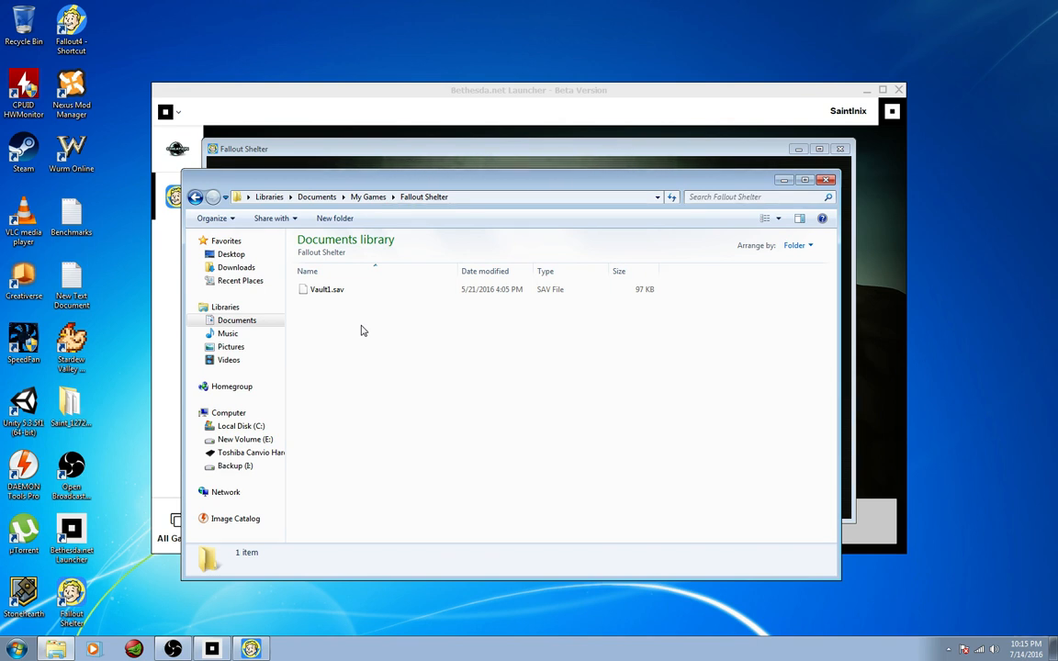
mouse_move(356, 328)
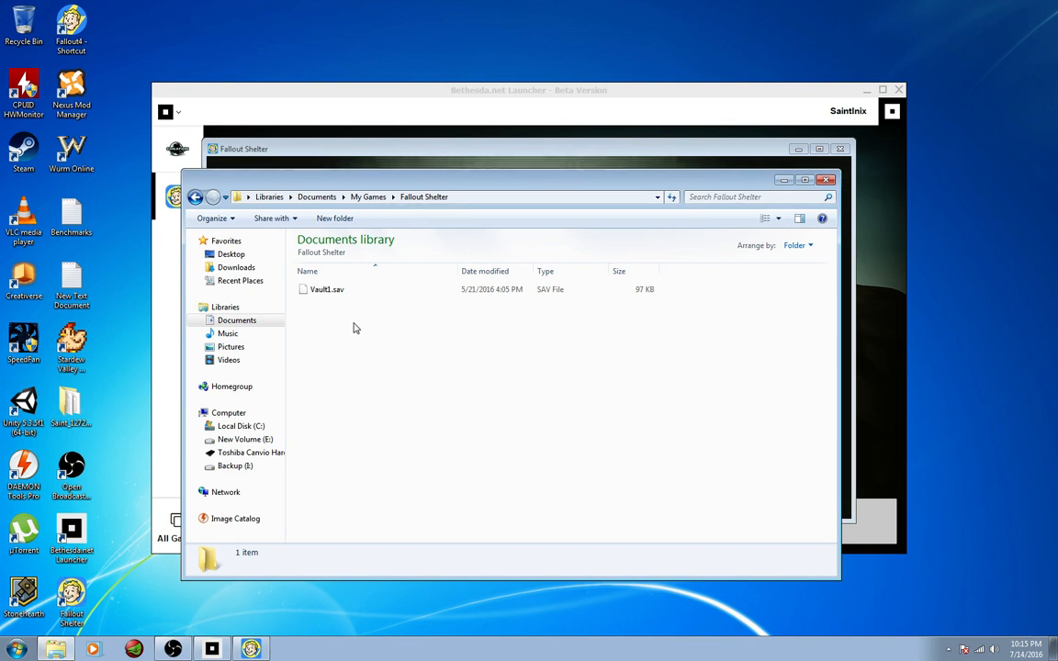
click(326, 290)
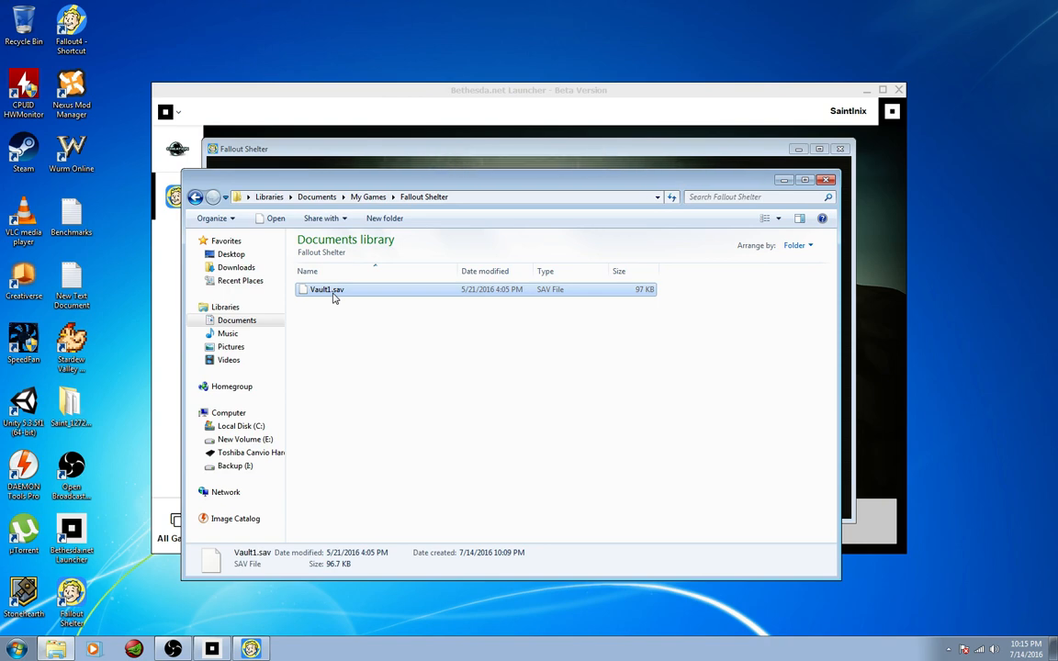
mouse_move(350, 298)
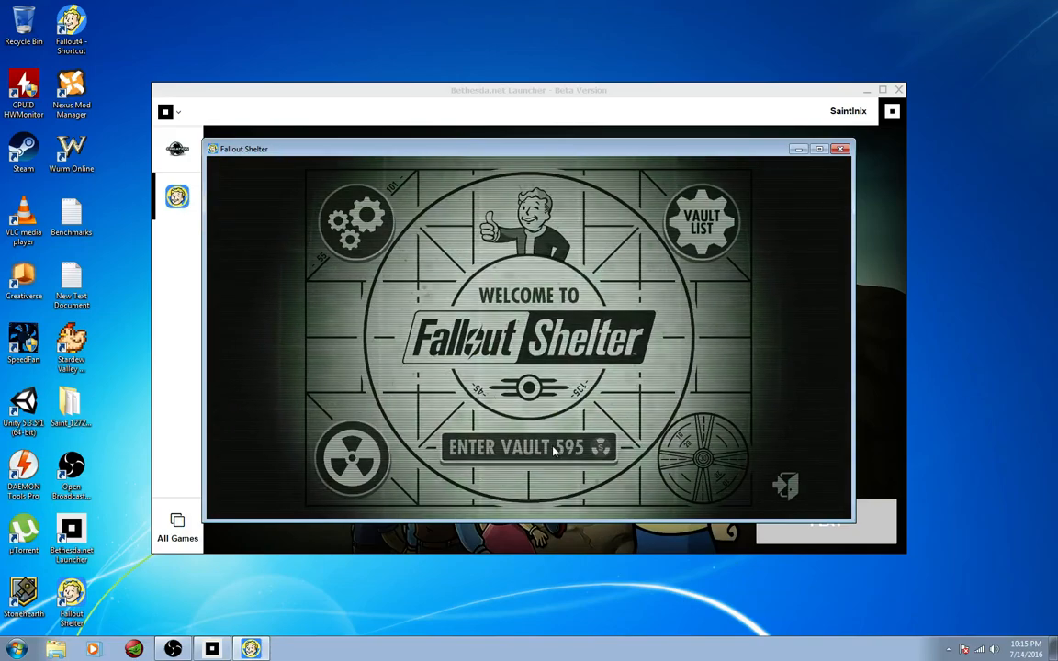
Step: Enter Vault 595, dismiss the Daily Report and Collection screens, revealing 1,000,000,000 caps
click(529, 448)
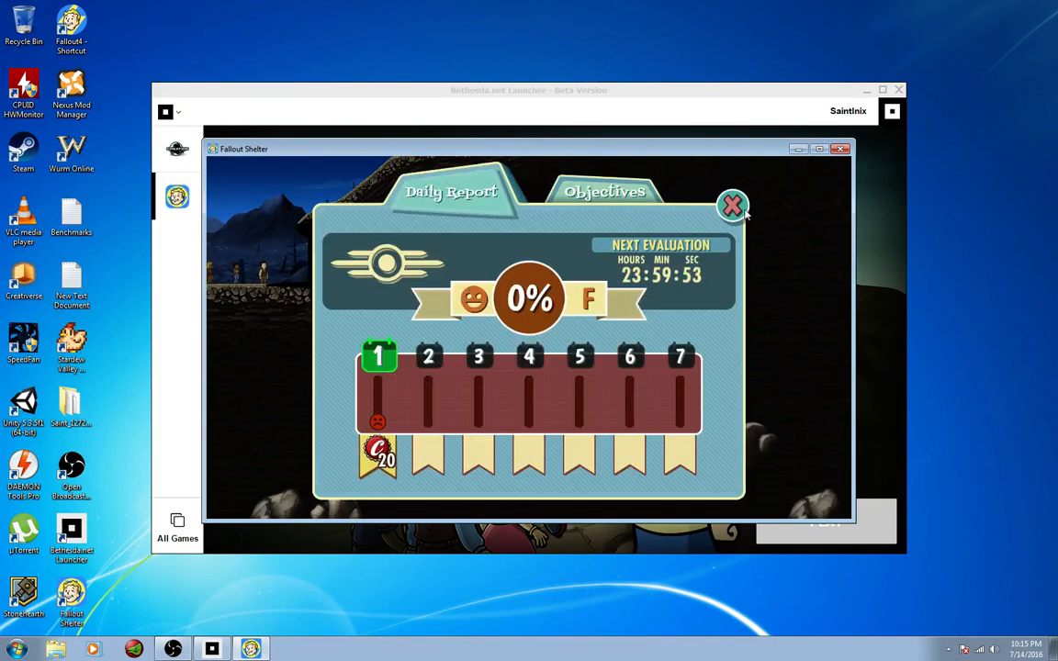
click(733, 205)
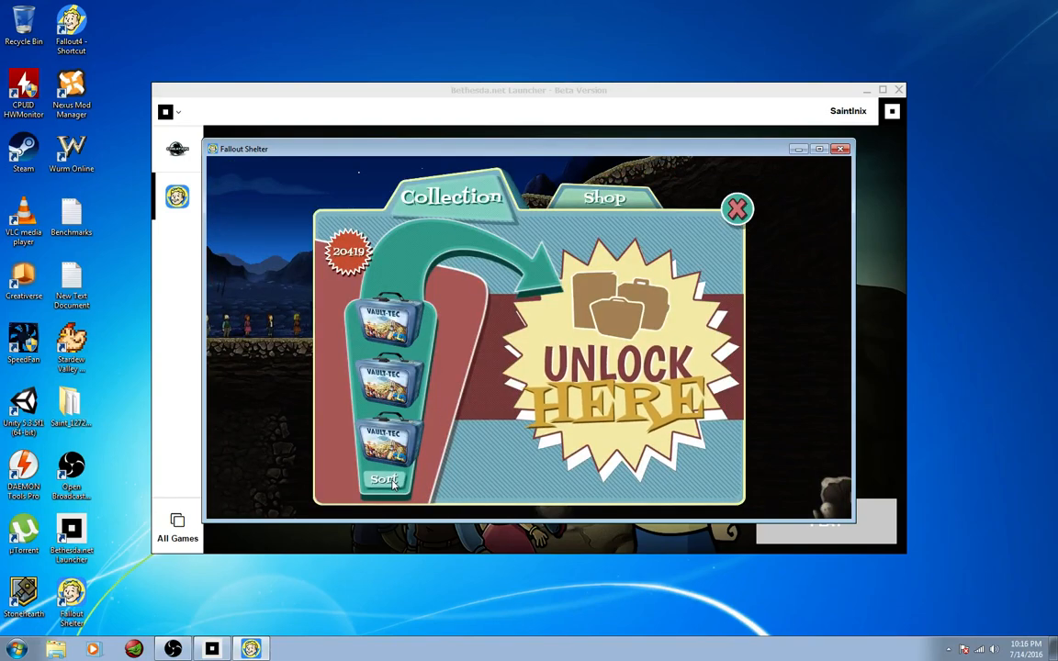
click(383, 480)
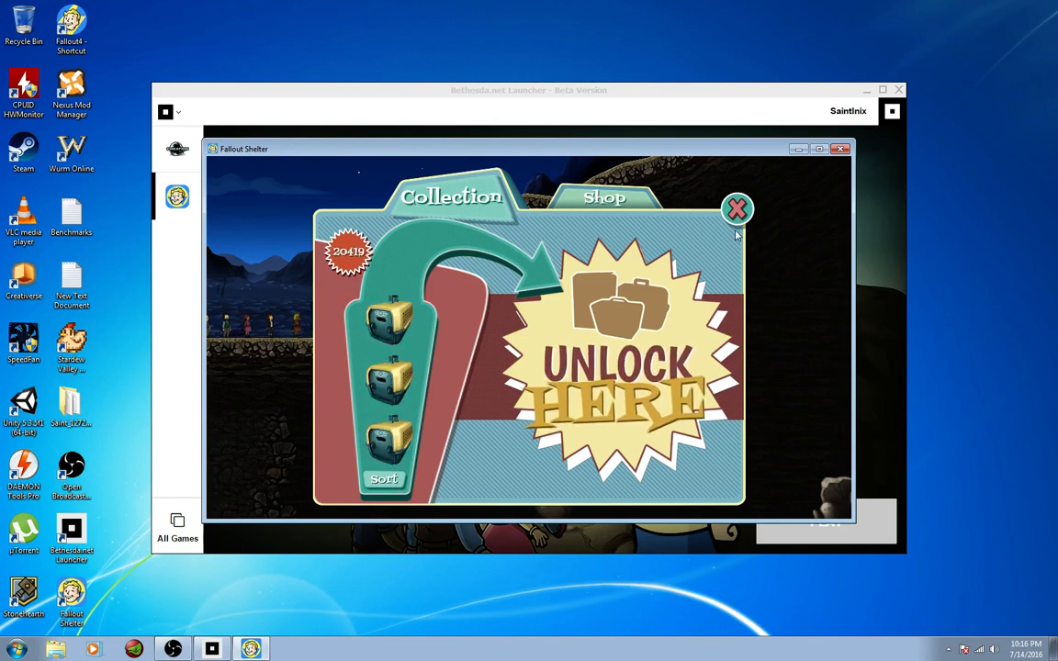
click(737, 209)
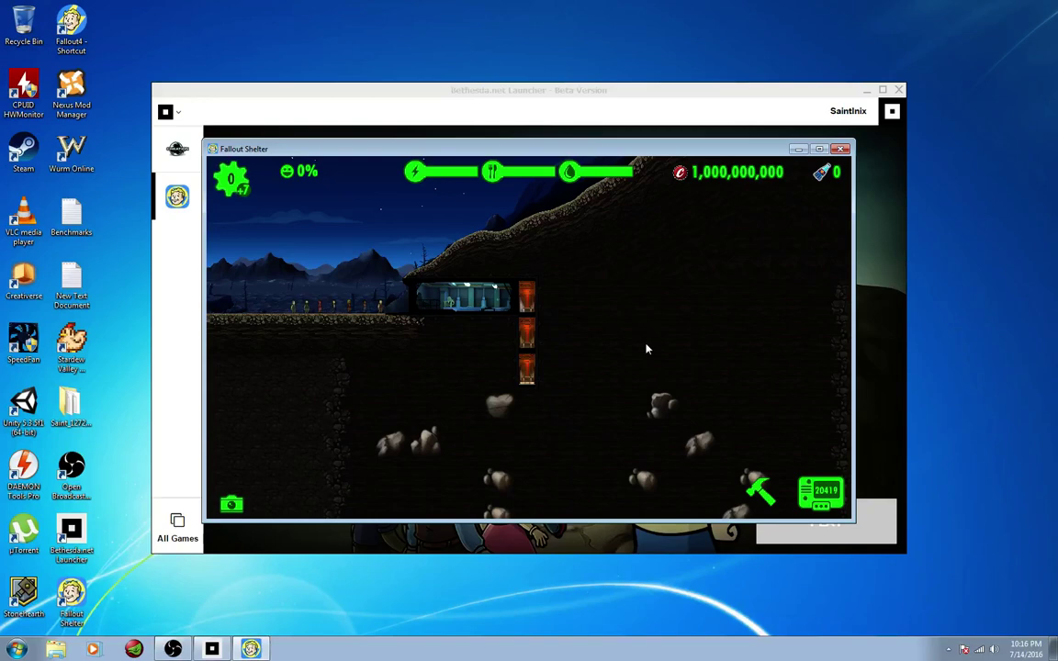
mouse_move(640, 349)
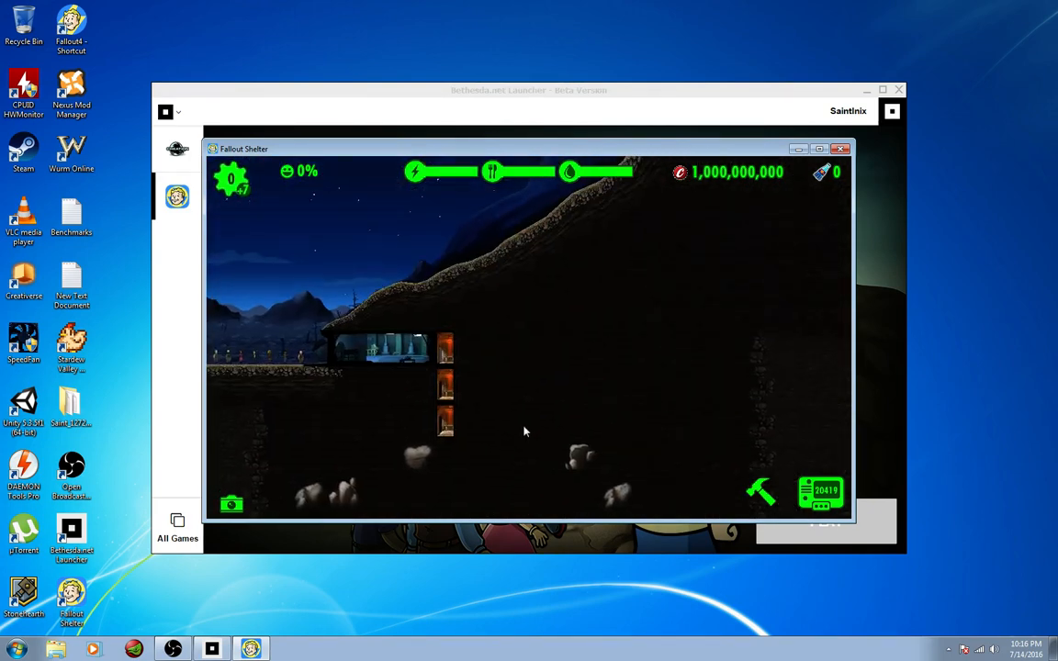
click(820, 148)
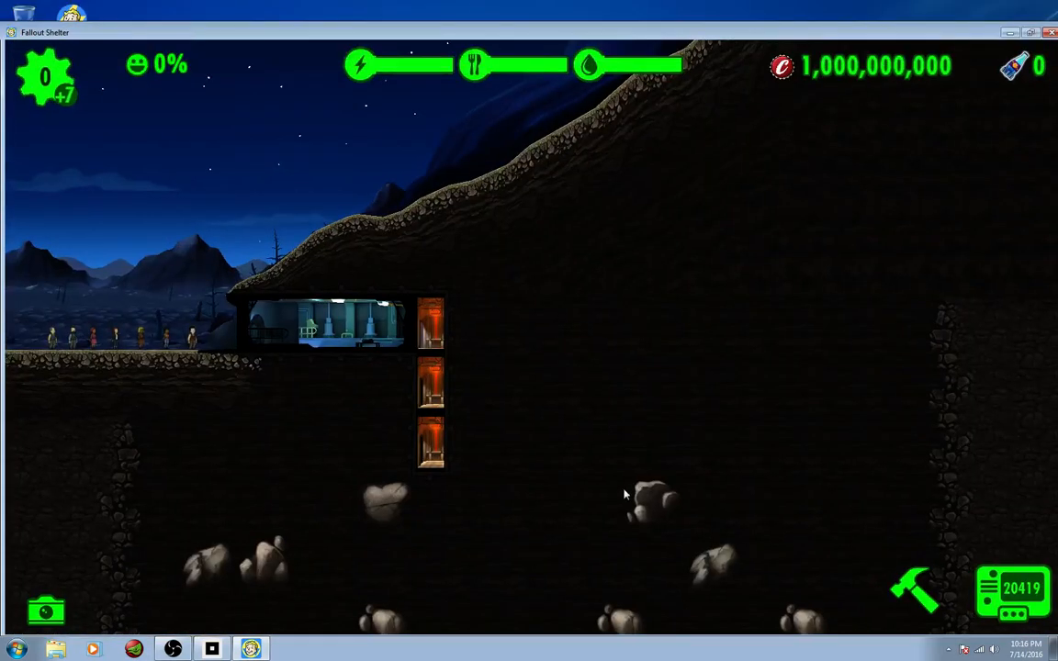
mouse_move(694, 464)
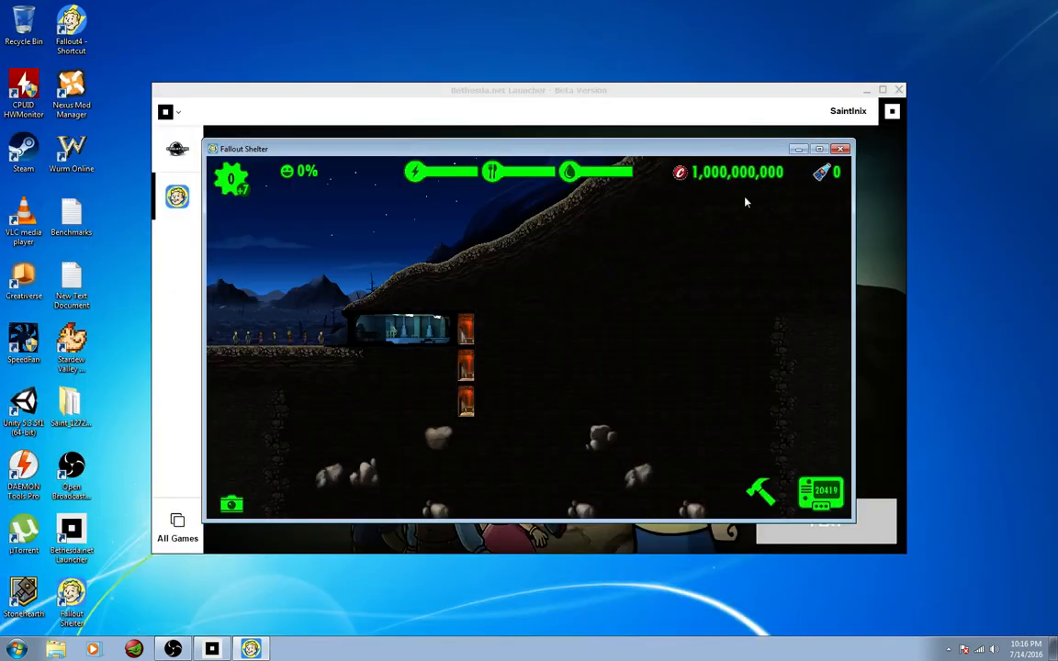
mouse_move(736, 253)
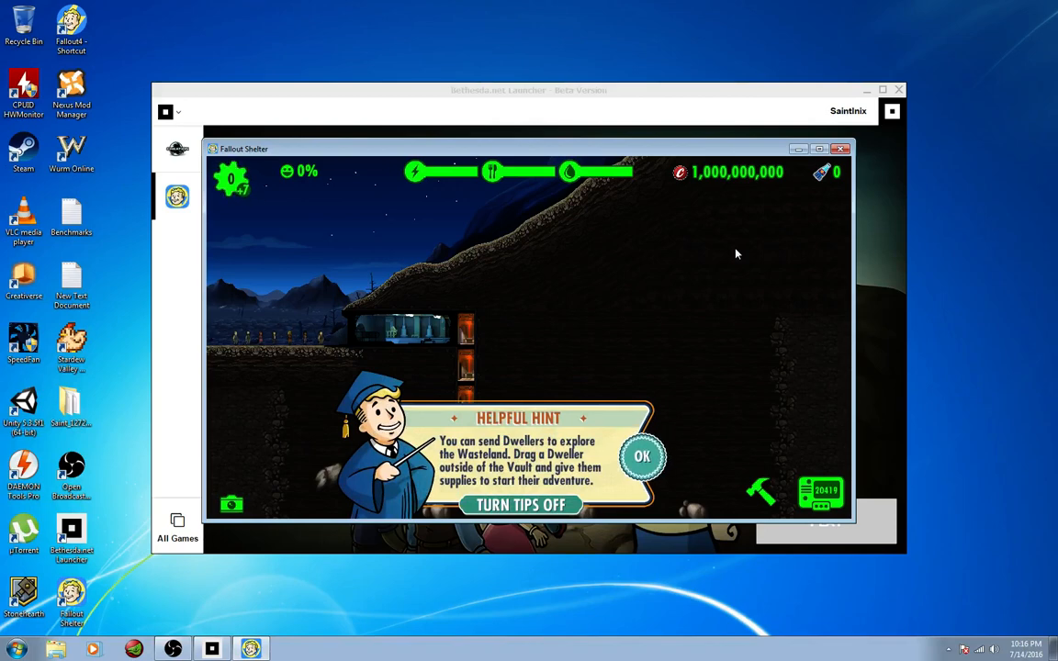
click(645, 457)
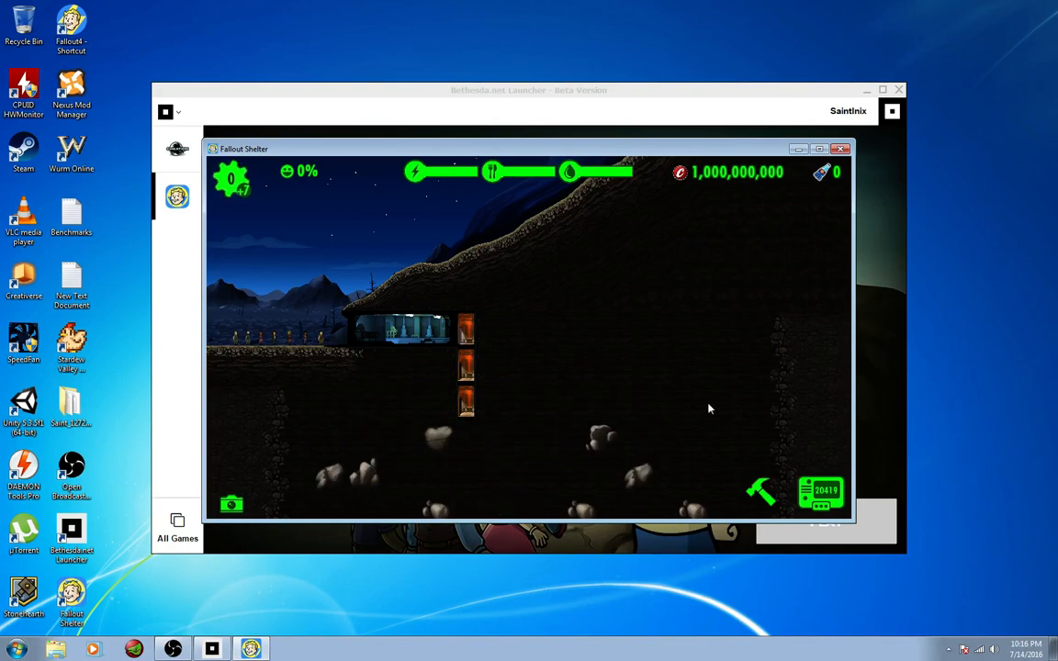
mouse_move(733, 364)
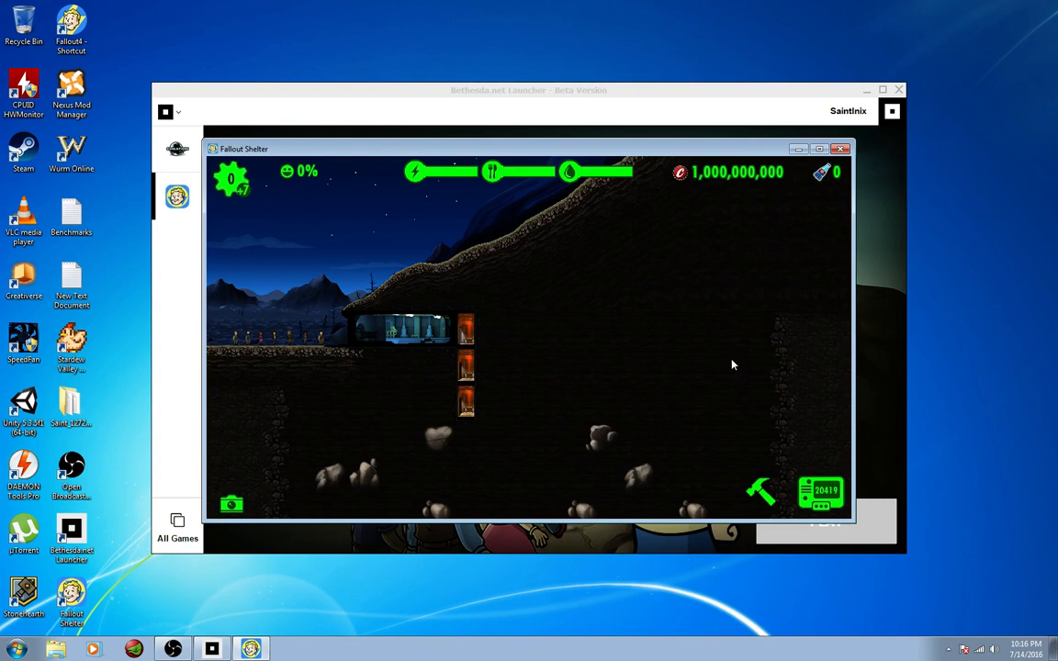
mouse_move(799, 148)
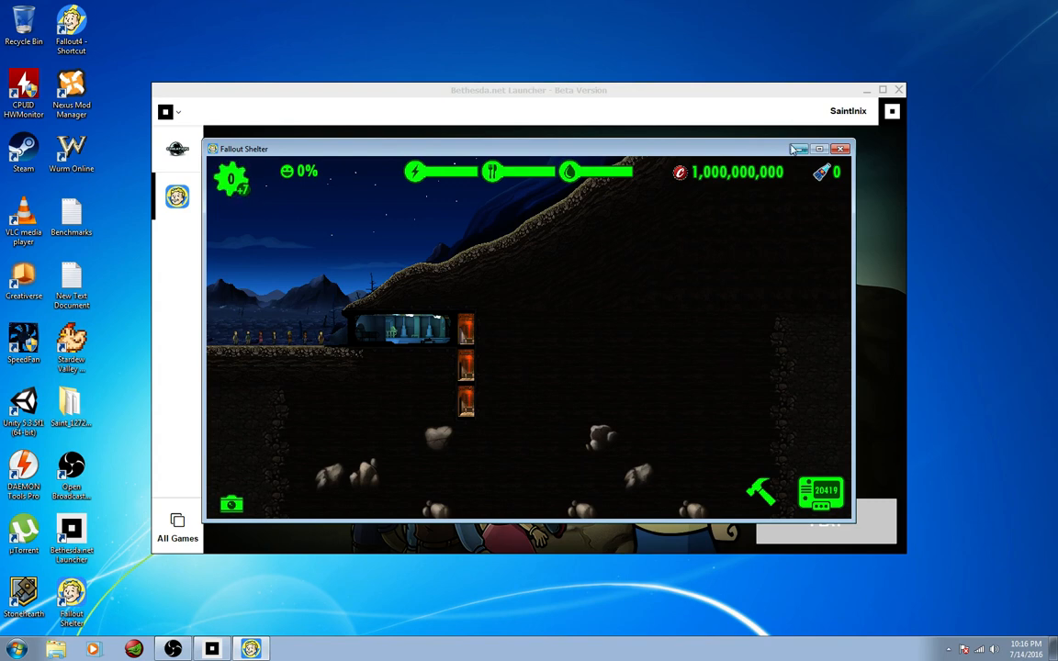
mouse_move(259, 606)
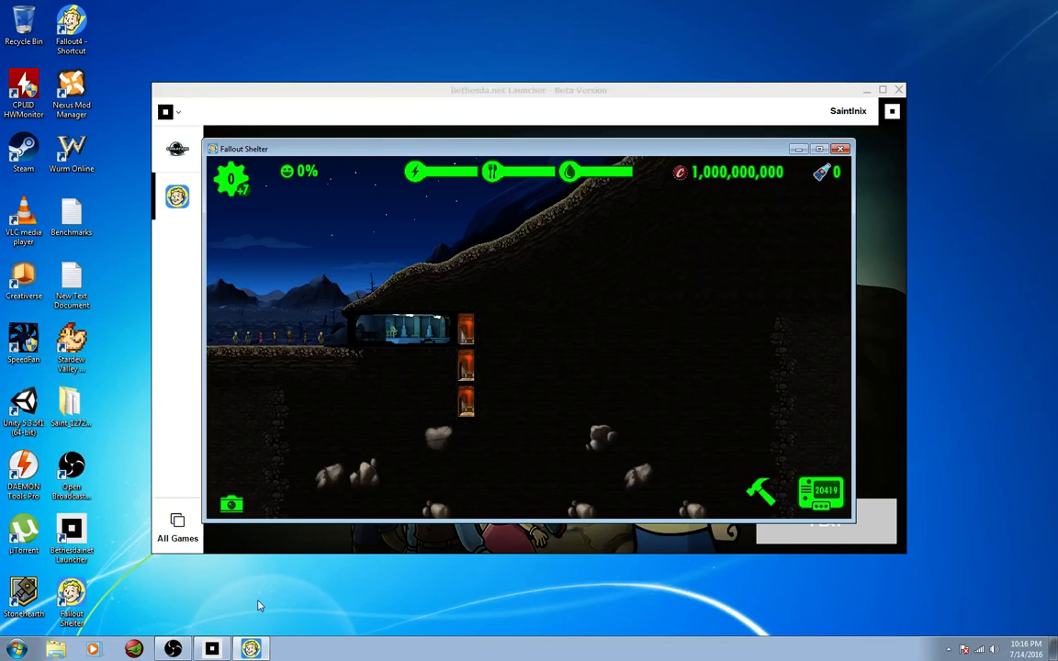
Step: Load falloutshelter.inixstudios.com, the Fallout Shelter Save Hack site, in K-Meleon
click(839, 148)
text(fal)
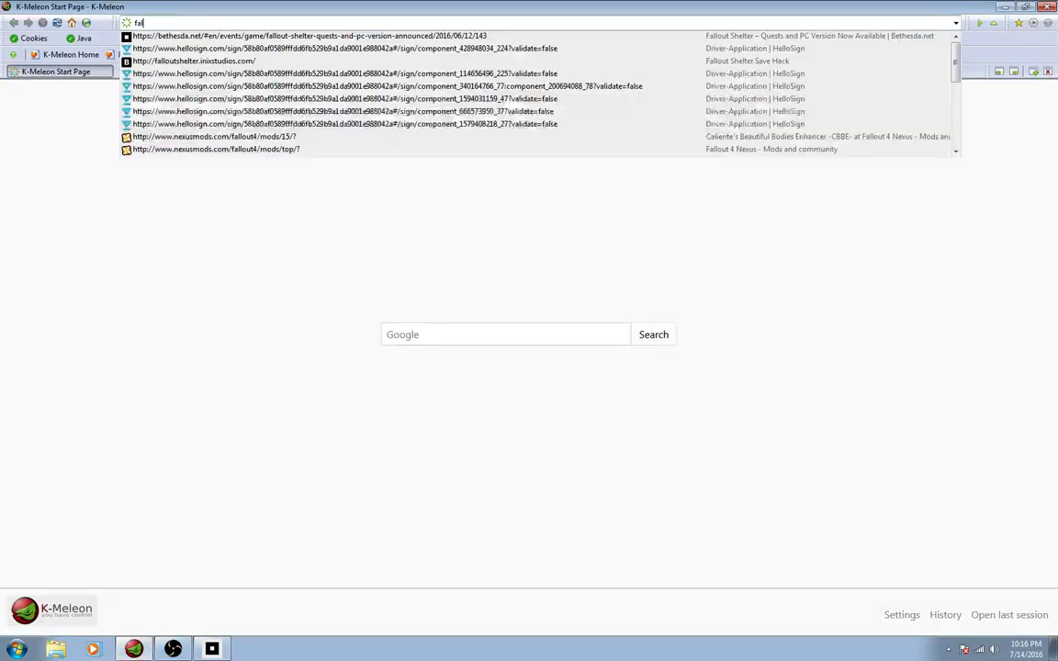
click(308, 39)
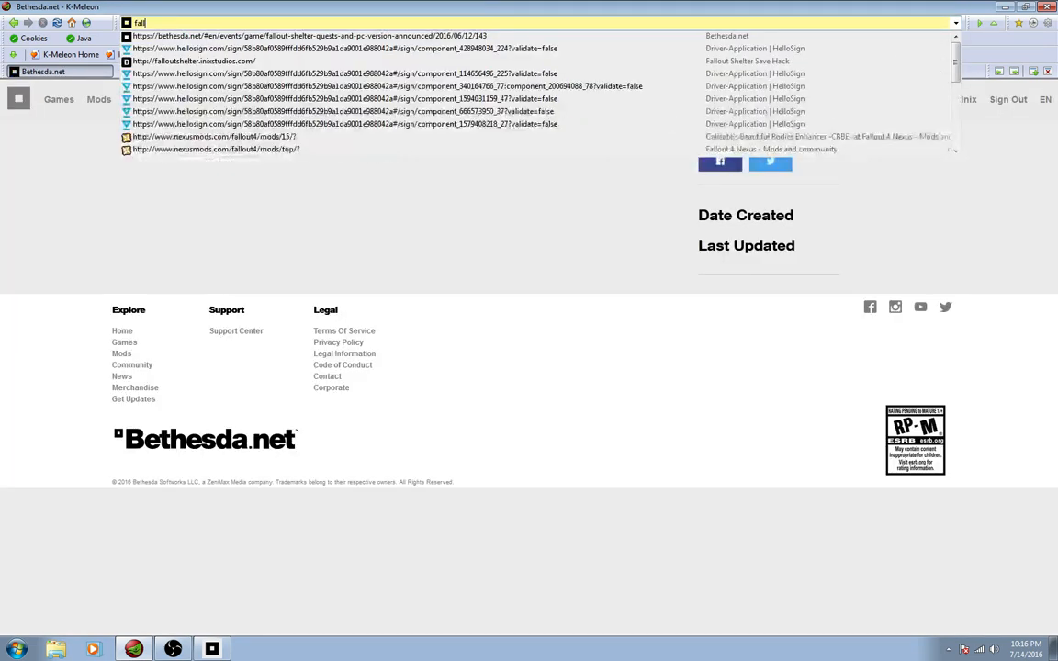
click(191, 60)
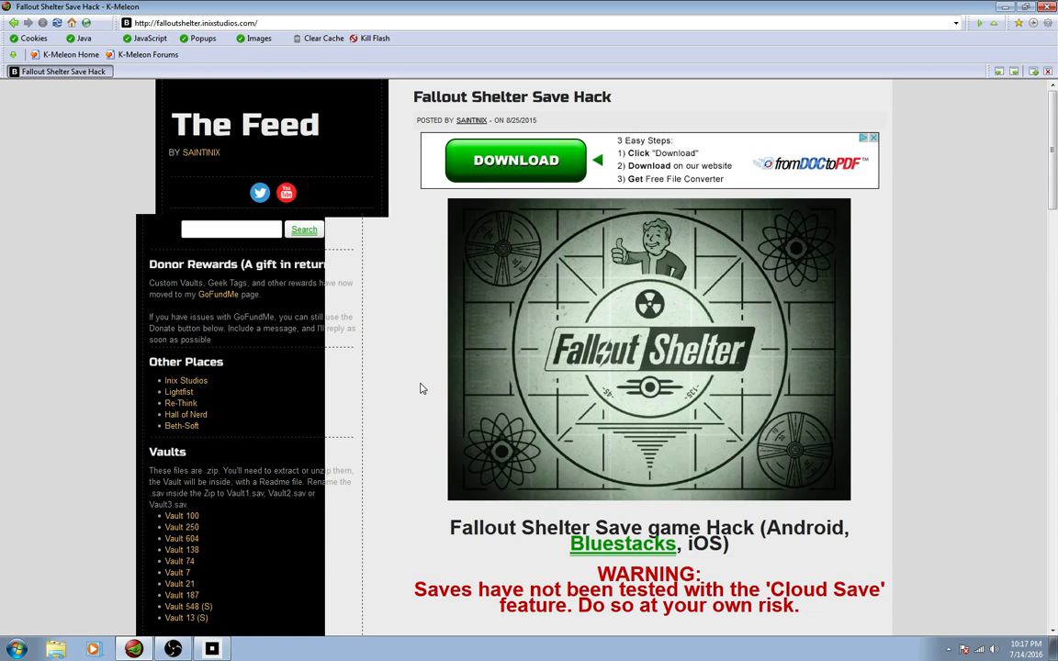
mouse_move(209, 609)
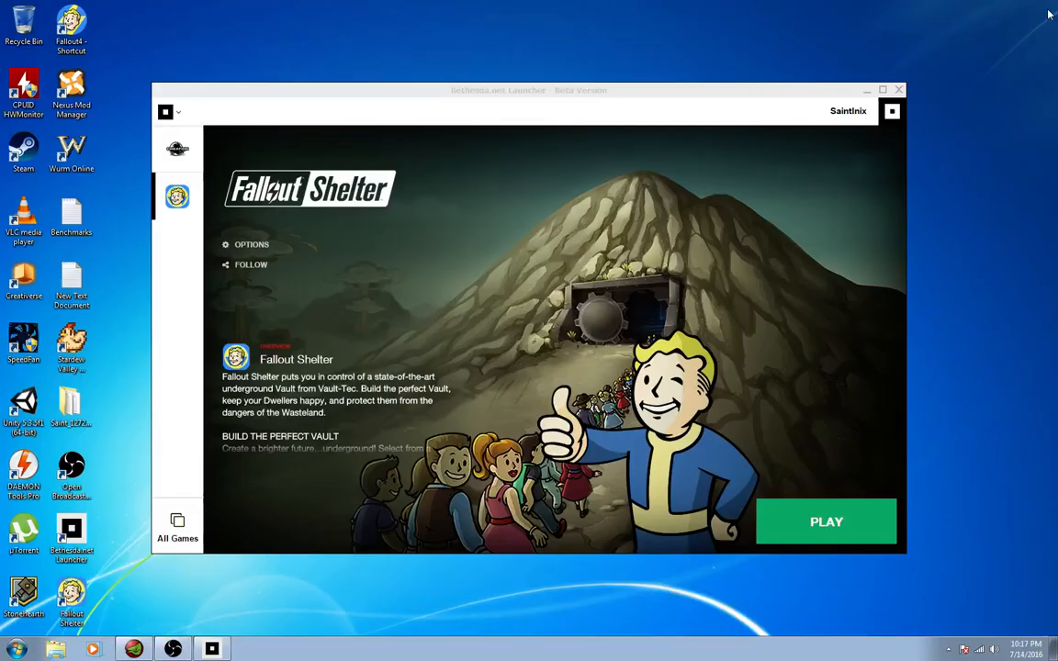
mouse_move(825, 241)
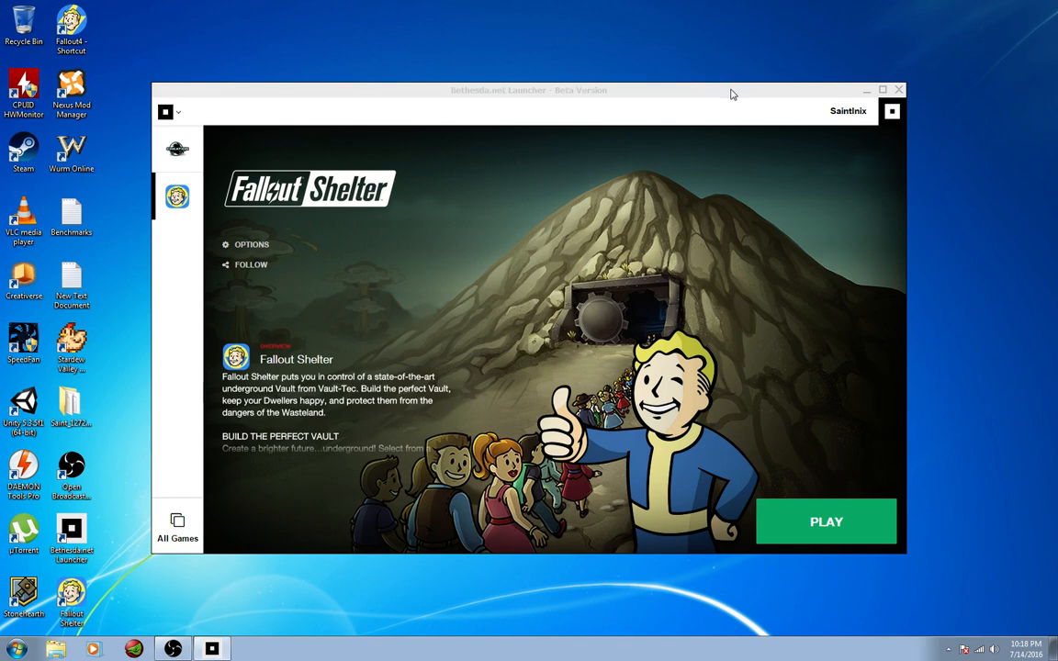
mouse_move(724, 108)
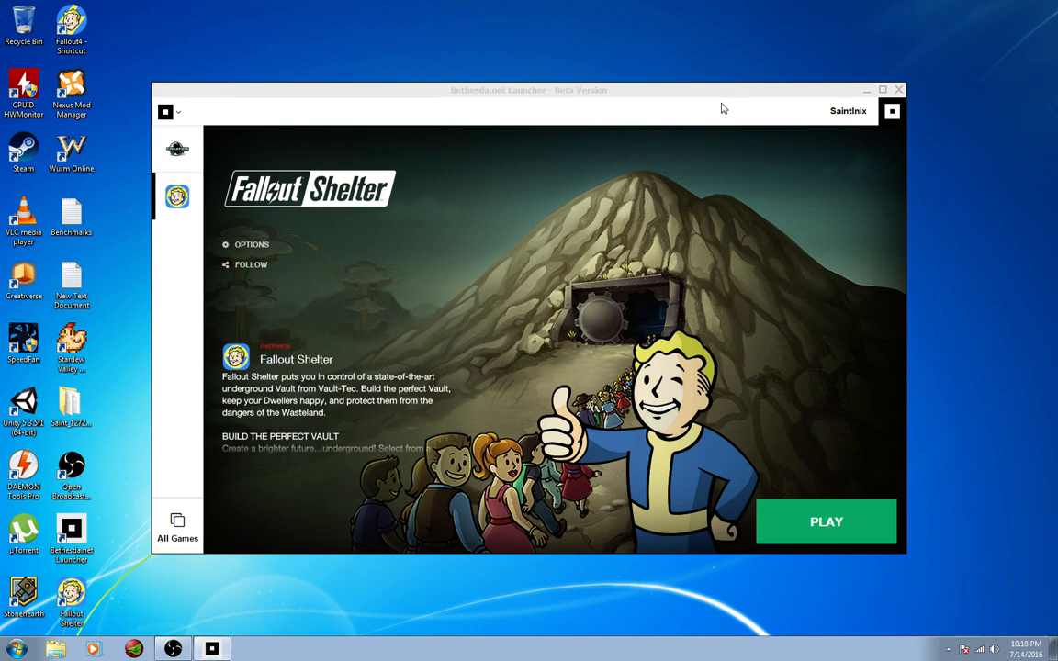
mouse_move(727, 104)
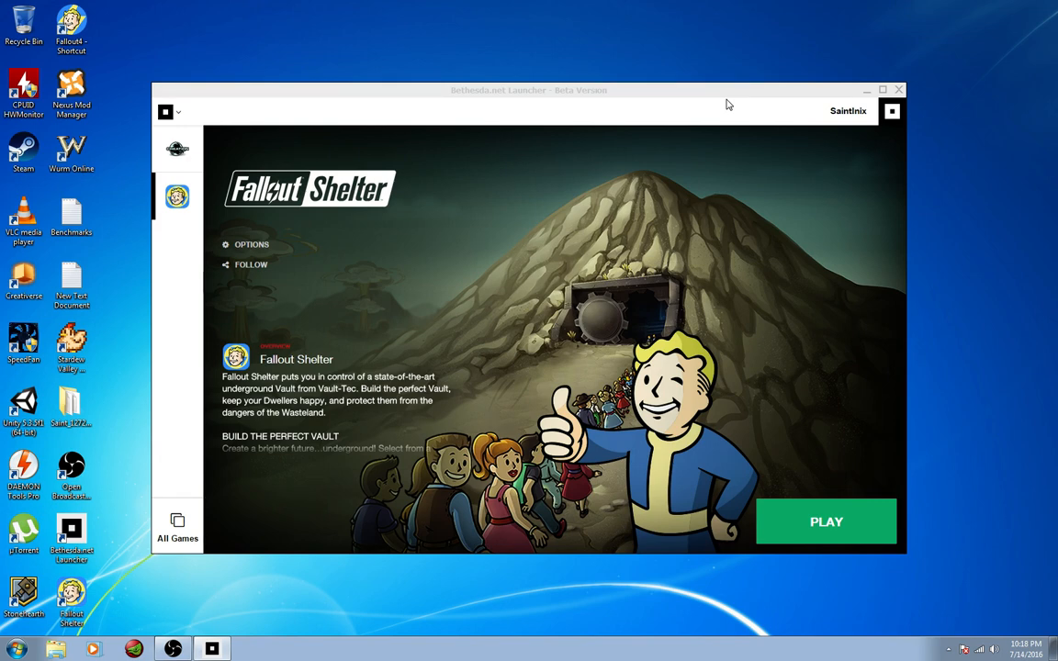
mouse_move(235, 634)
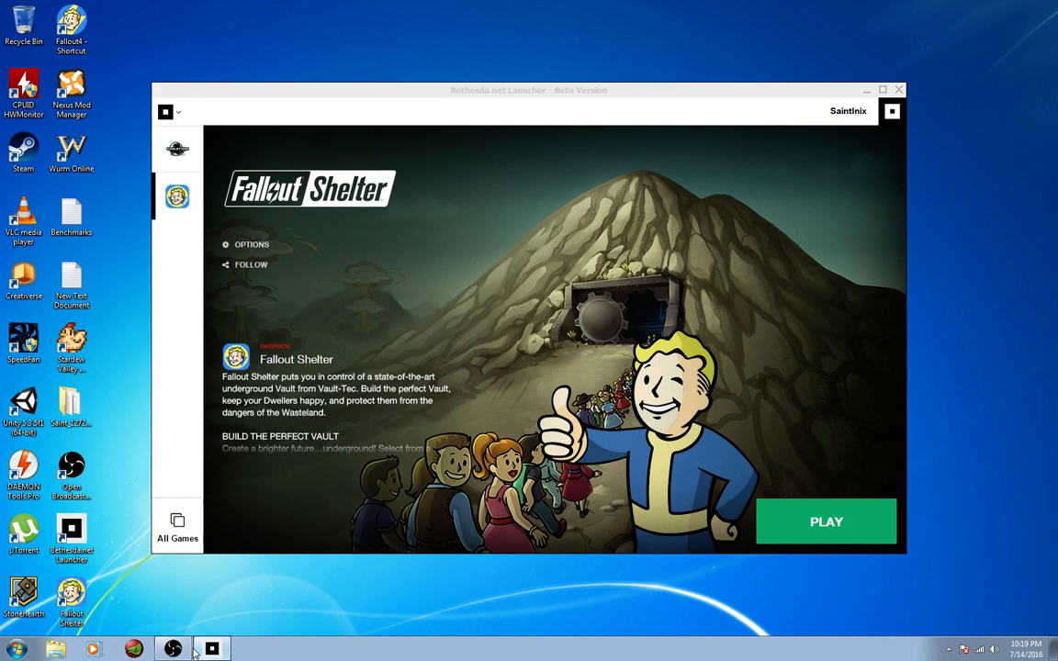
click(175, 646)
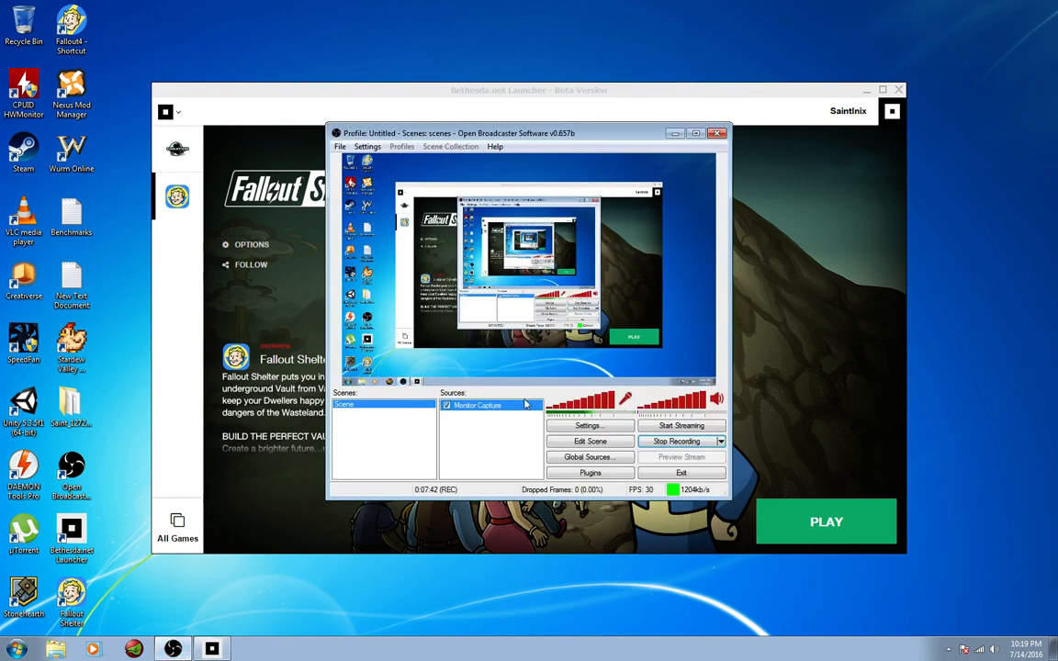